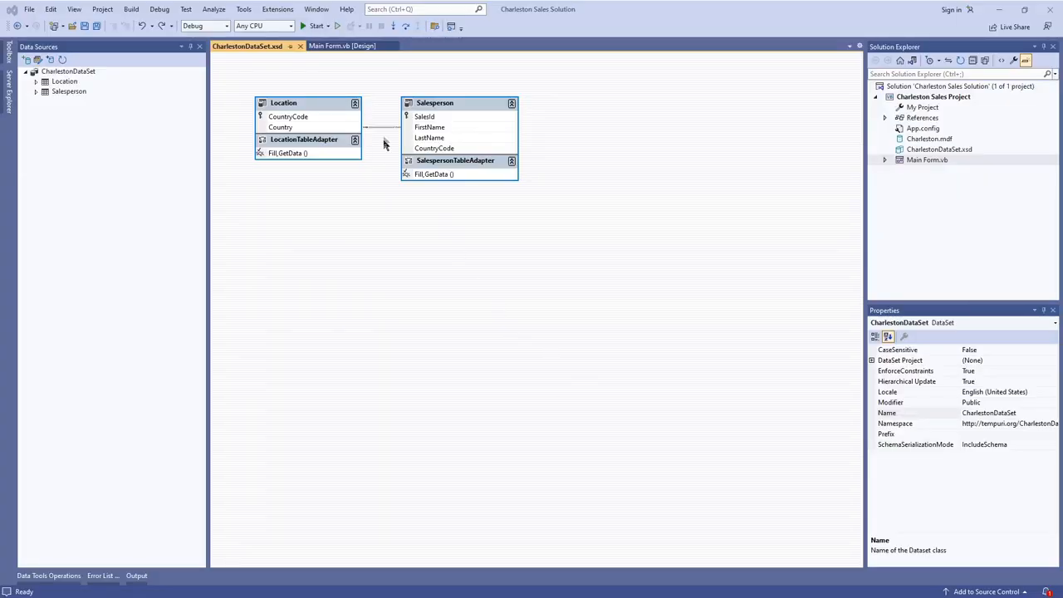
{"action": "mouse_move", "coordinate": [391, 129]}
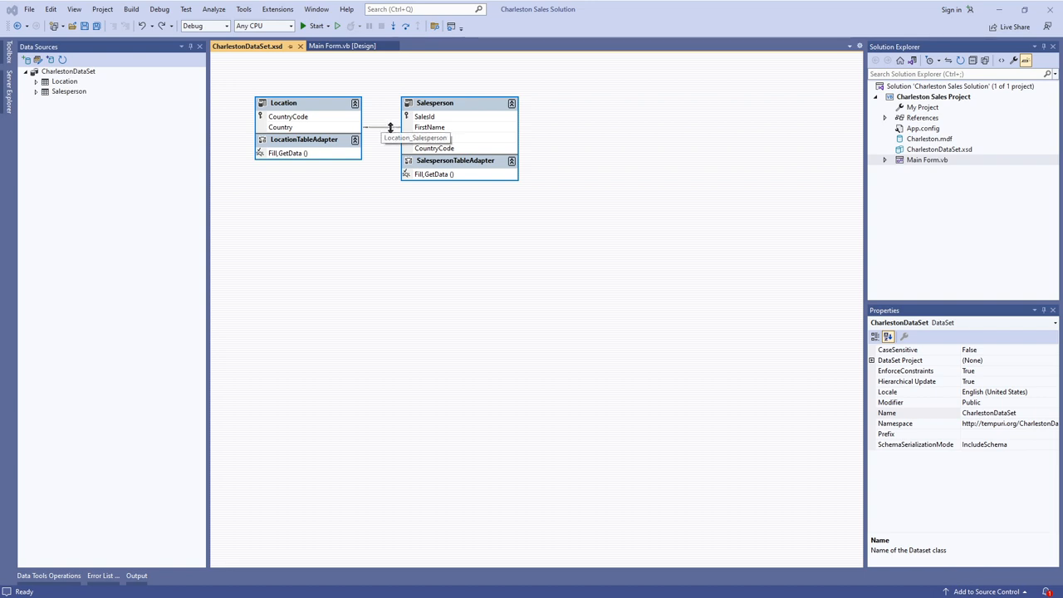
{"action": "mouse_move", "coordinate": [415, 197]}
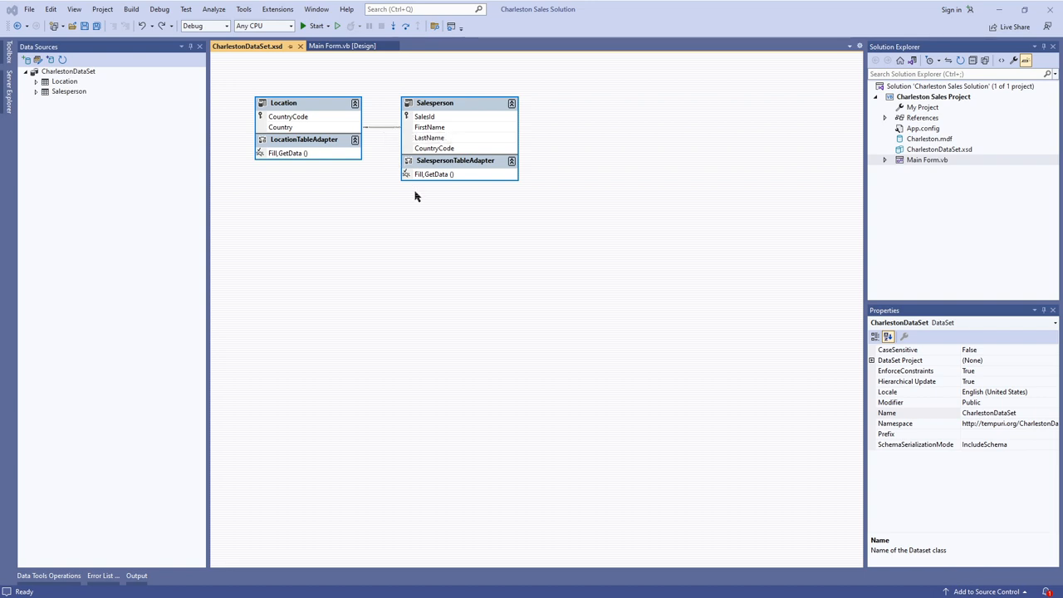
{"action": "mouse_move", "coordinate": [544, 291]}
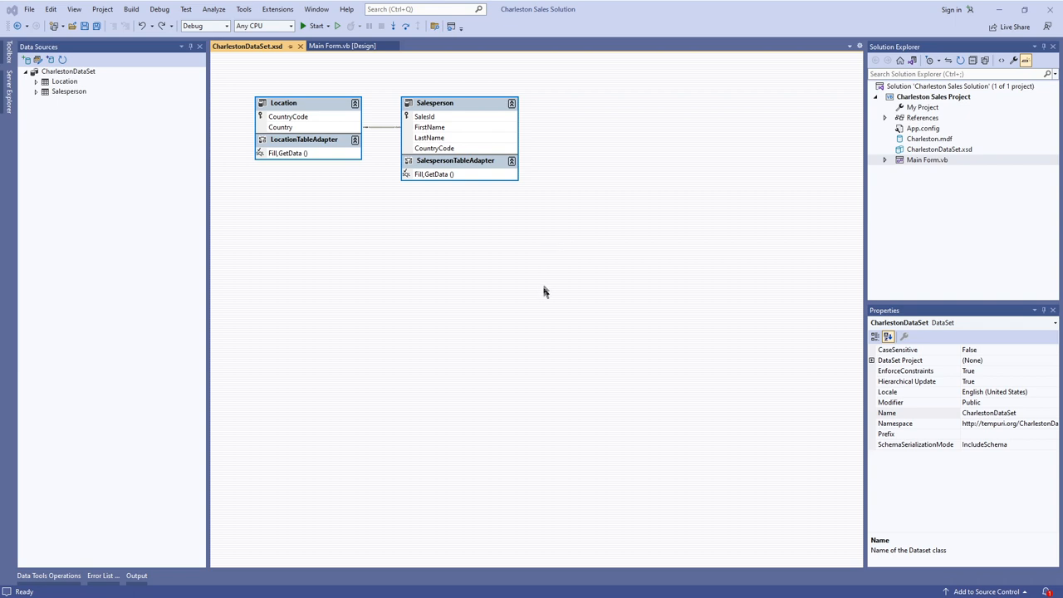
{"action": "mouse_move", "coordinate": [527, 298]}
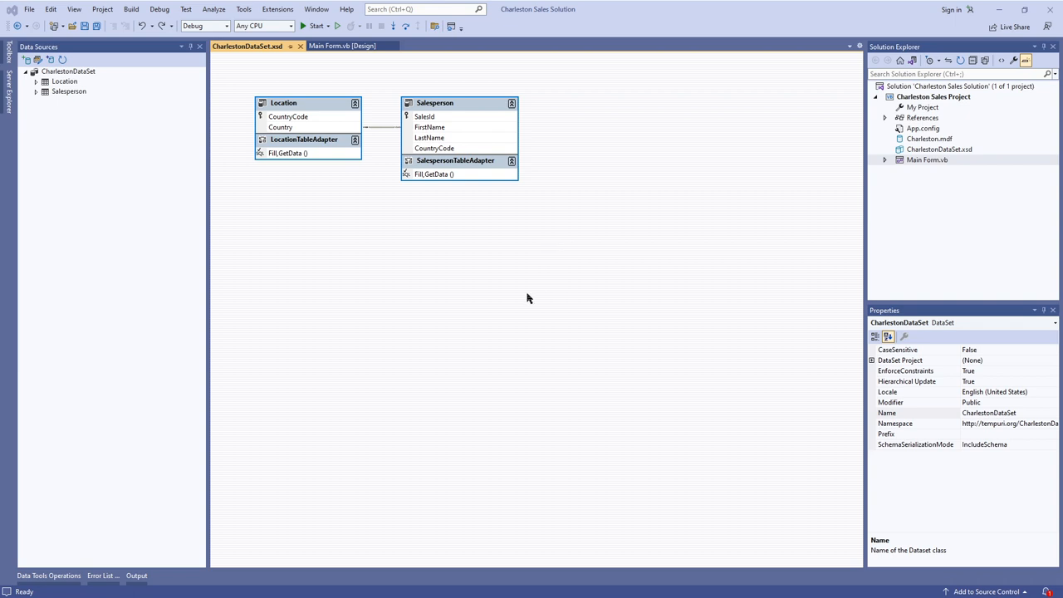
{"action": "mouse_move", "coordinate": [862, 280]}
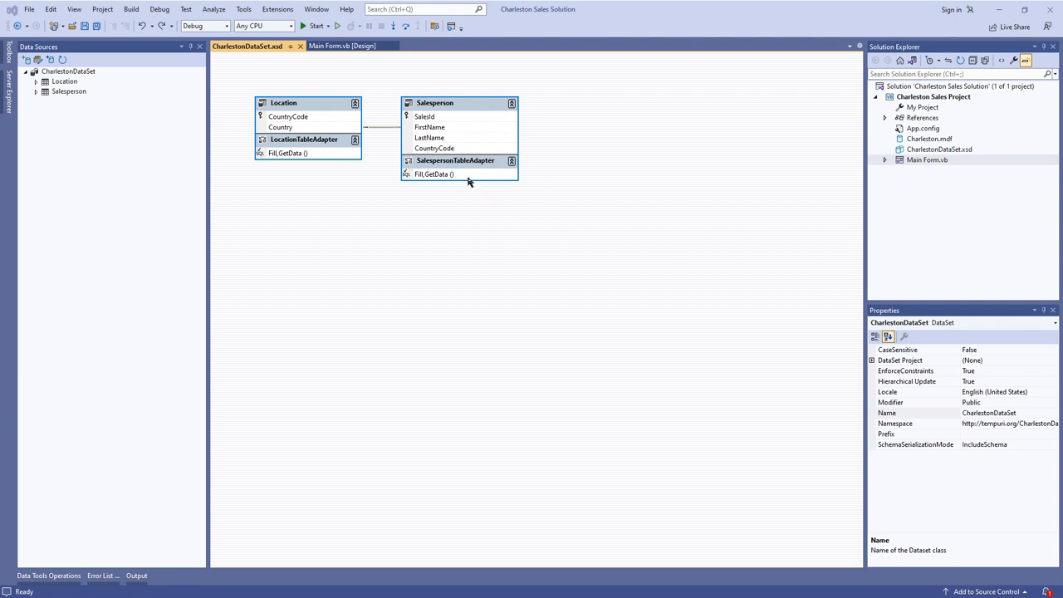
{"action": "mouse_move", "coordinate": [458, 172]}
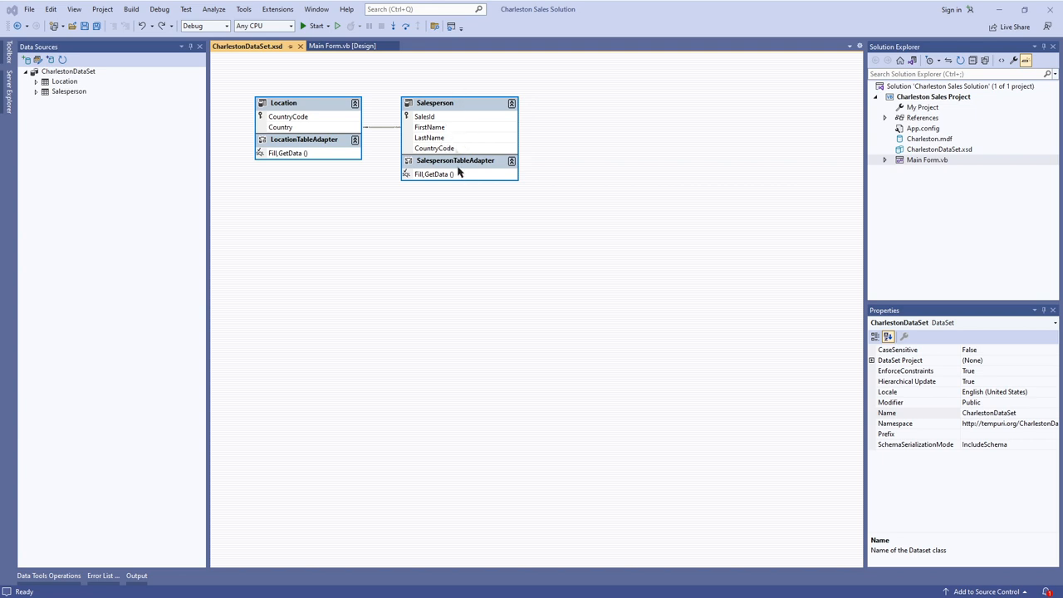
{"action": "mouse_move", "coordinate": [460, 175]}
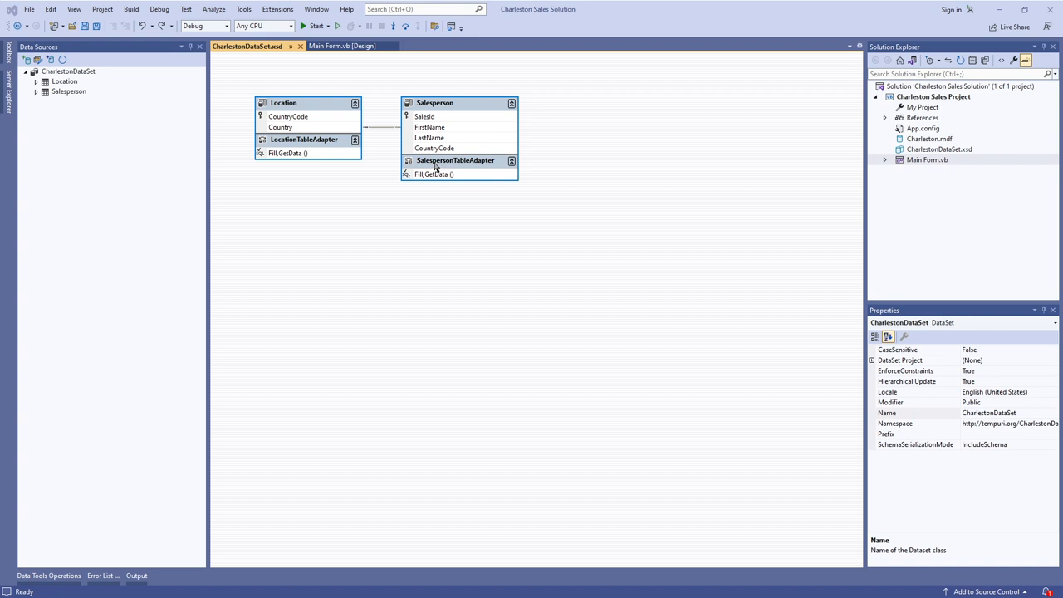
- Select the SalespersonTableAdapter header to show its properties
{"action": "left_click", "coordinate": [455, 161]}
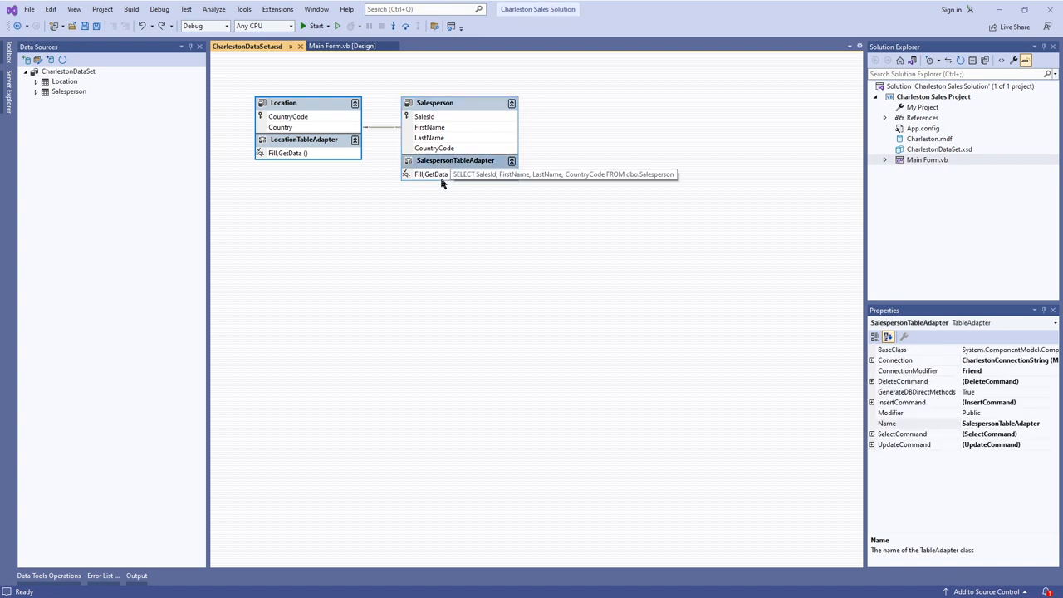
- Open the TableAdapter Configuration Wizard on the Salesperson Fill,GetData() query
{"action": "right_click", "coordinate": [430, 173]}
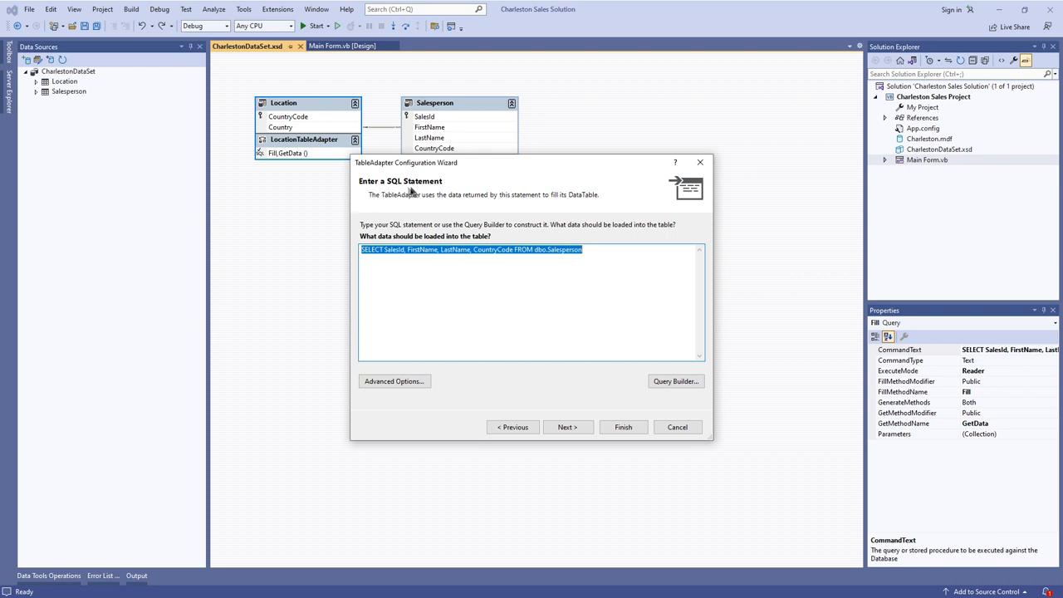
{"action": "mouse_move", "coordinate": [523, 260]}
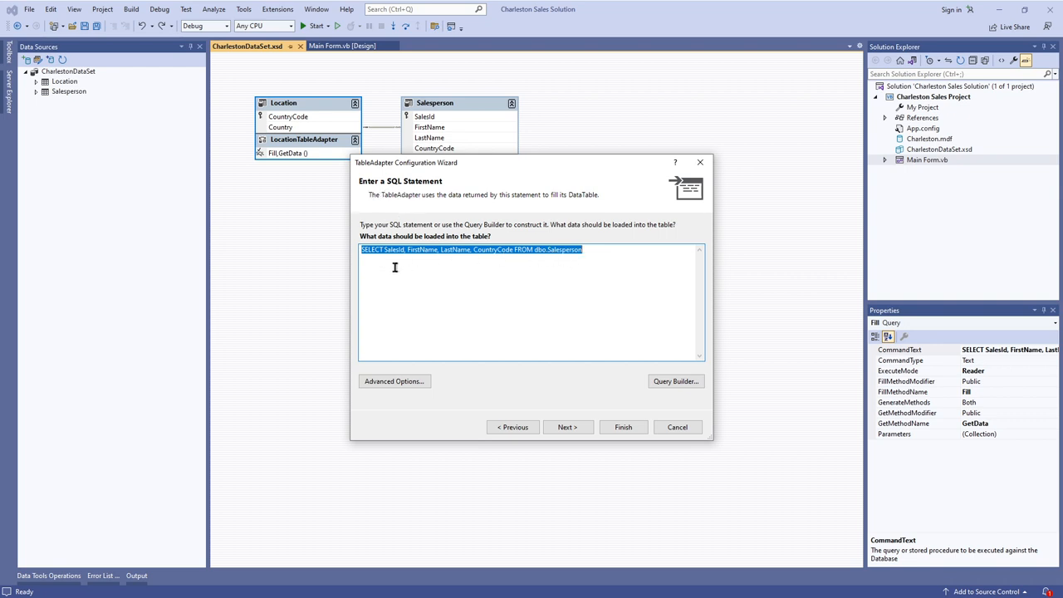
{"action": "left_click", "coordinate": [399, 249]}
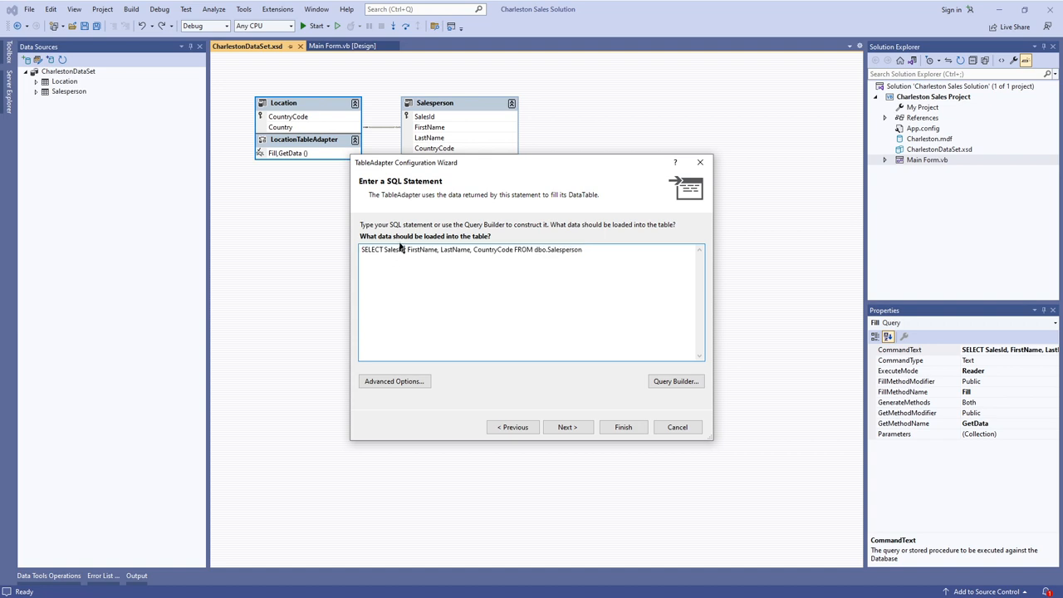
{"action": "mouse_move", "coordinate": [409, 239]}
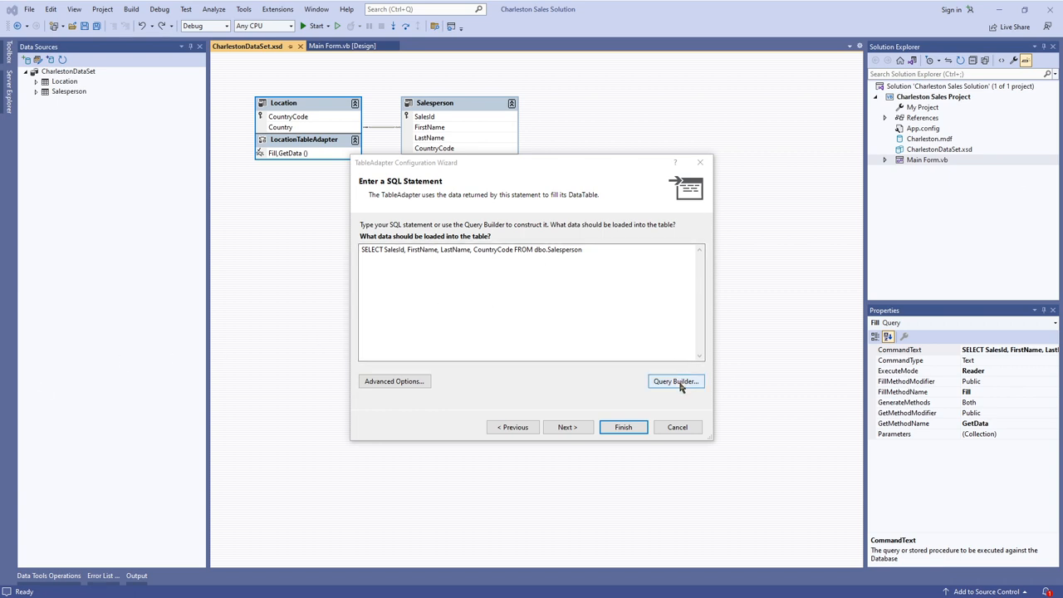
- Open Query Builder and inspect the Salesperson columns SalesId, FirstName, LastName and CountryCode
{"action": "left_click", "coordinate": [675, 381]}
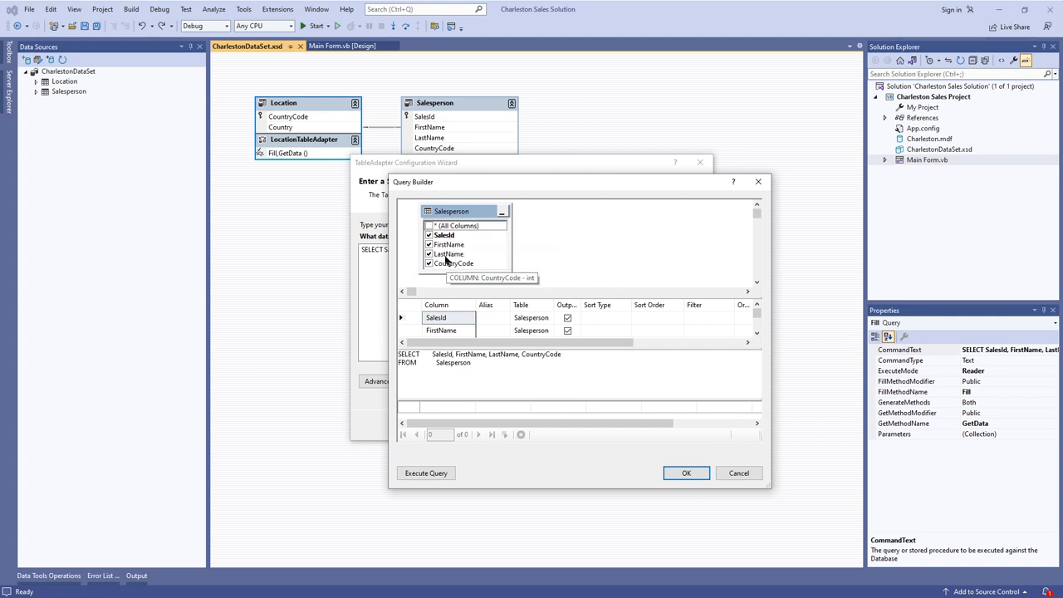
{"action": "left_click", "coordinate": [444, 235]}
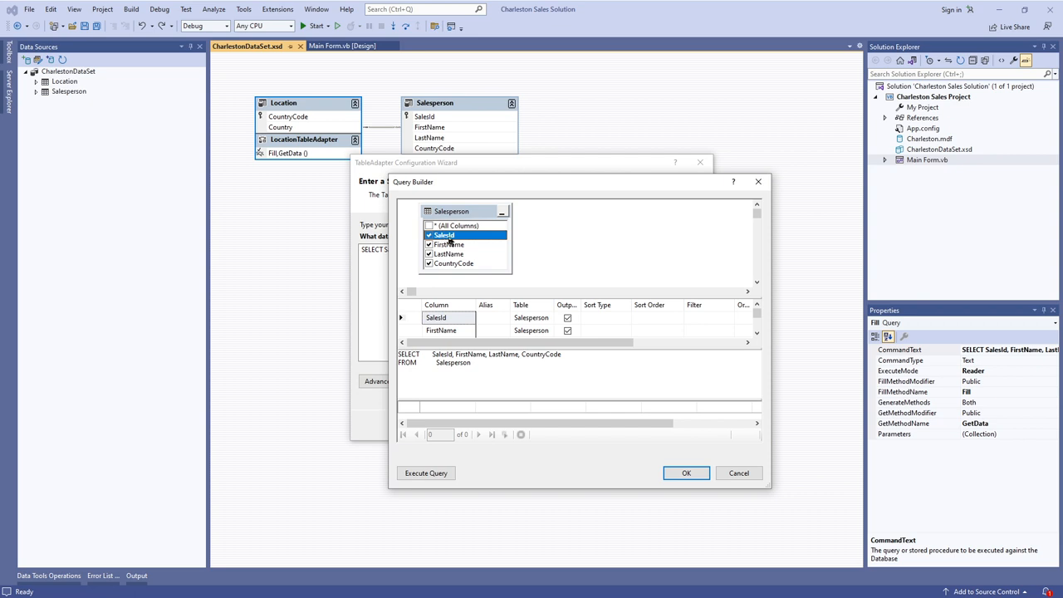
{"action": "mouse_move", "coordinate": [452, 235]}
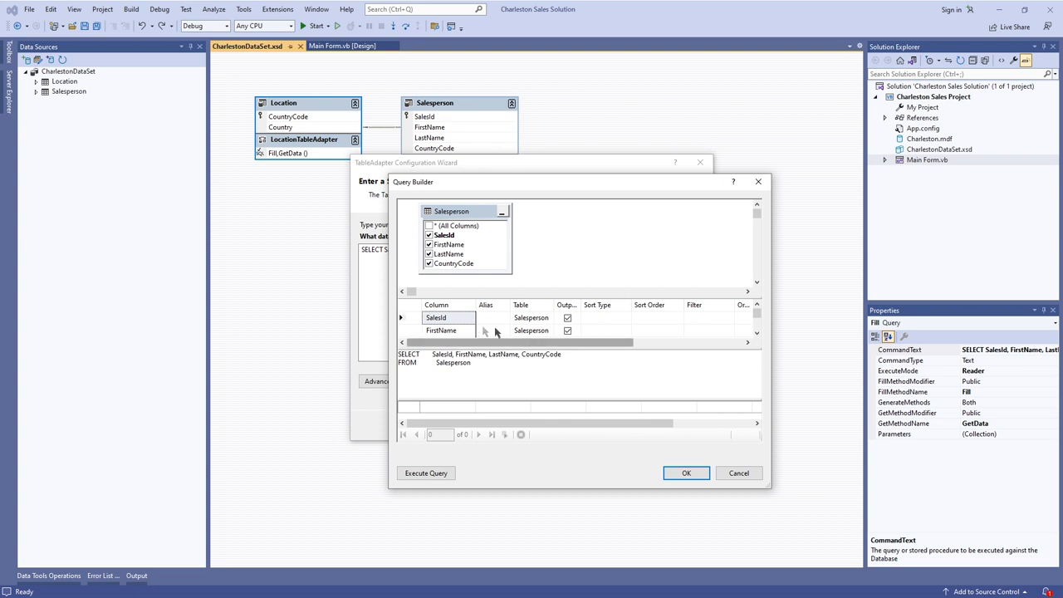
{"action": "left_click", "coordinate": [436, 317]}
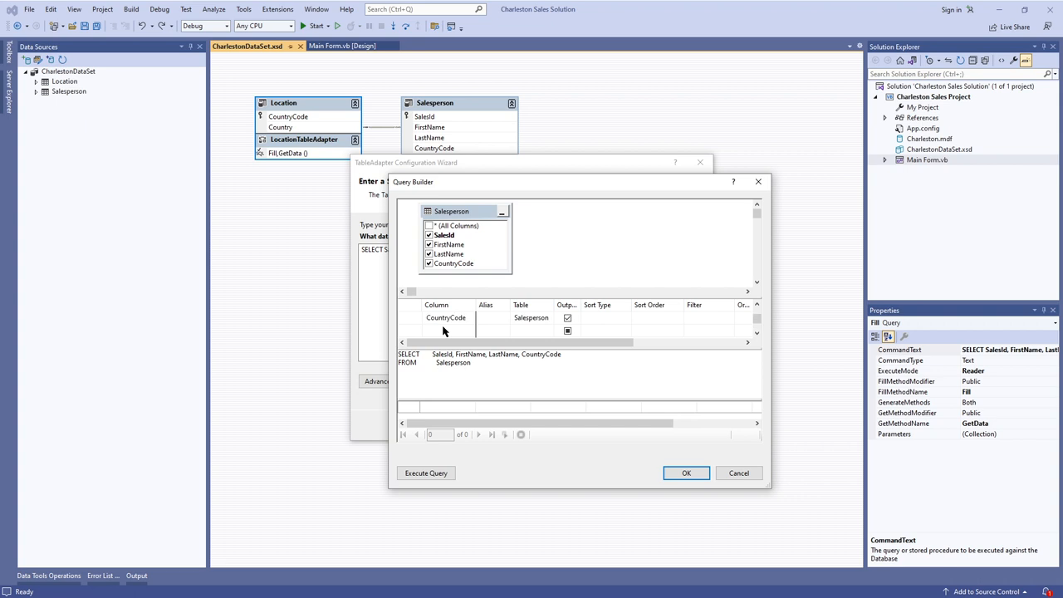
{"action": "left_click", "coordinate": [446, 317]}
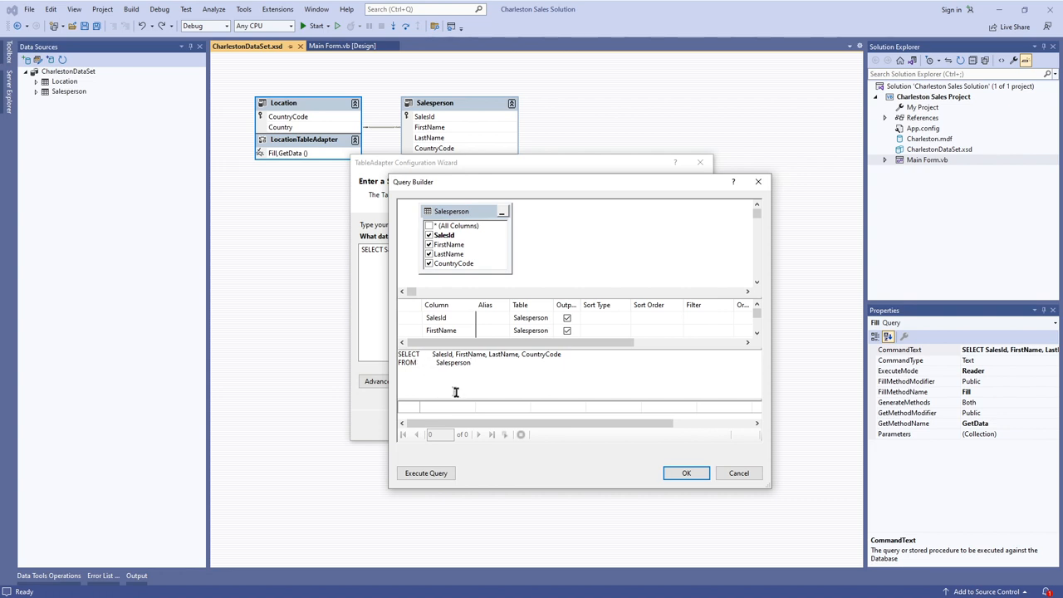
{"action": "mouse_move", "coordinate": [453, 461]}
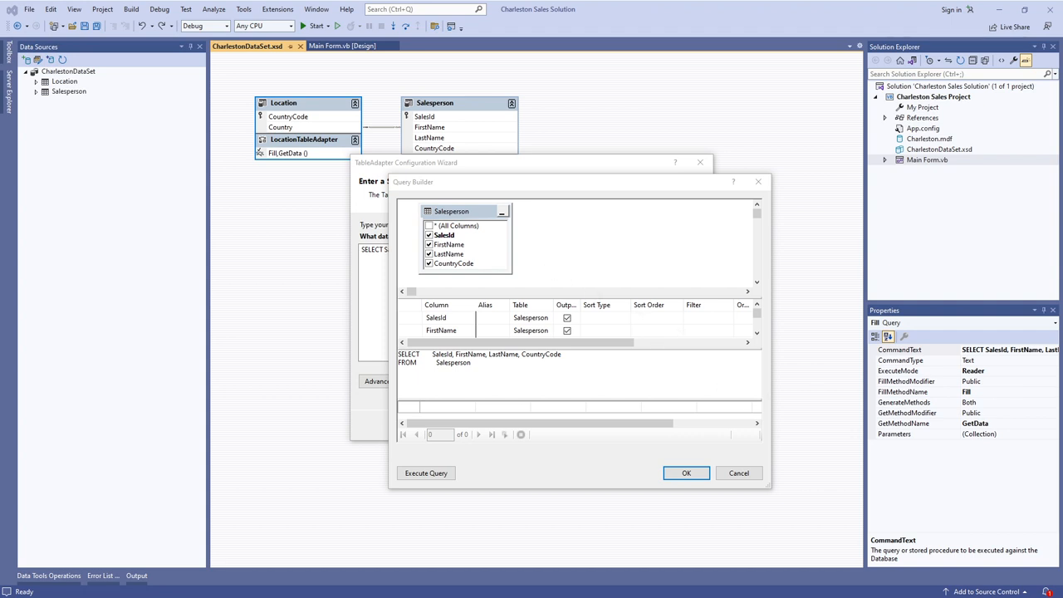
{"action": "mouse_move", "coordinate": [617, 275]}
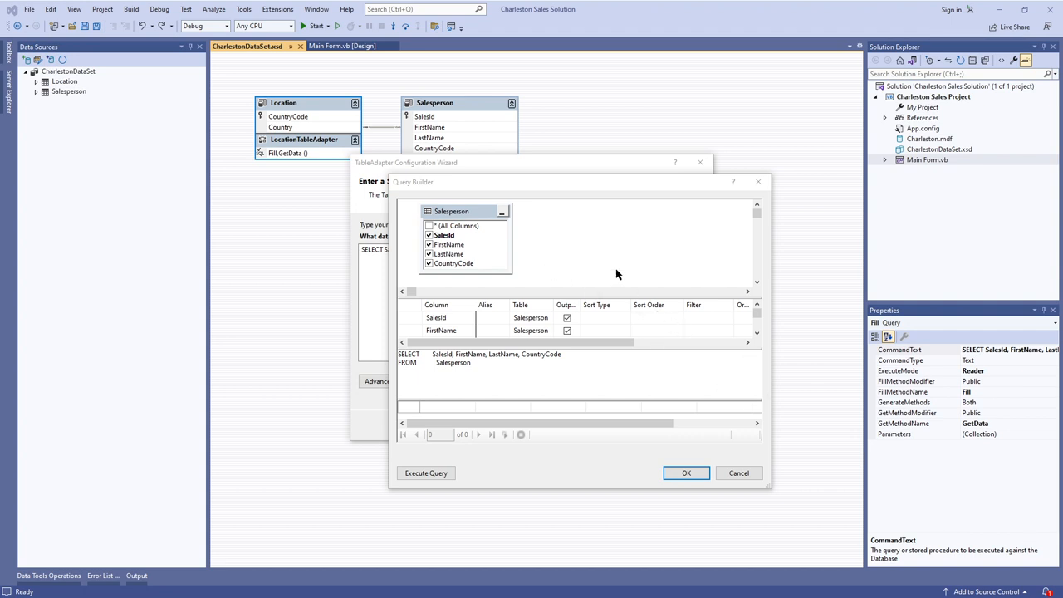
{"action": "mouse_move", "coordinate": [406, 74]}
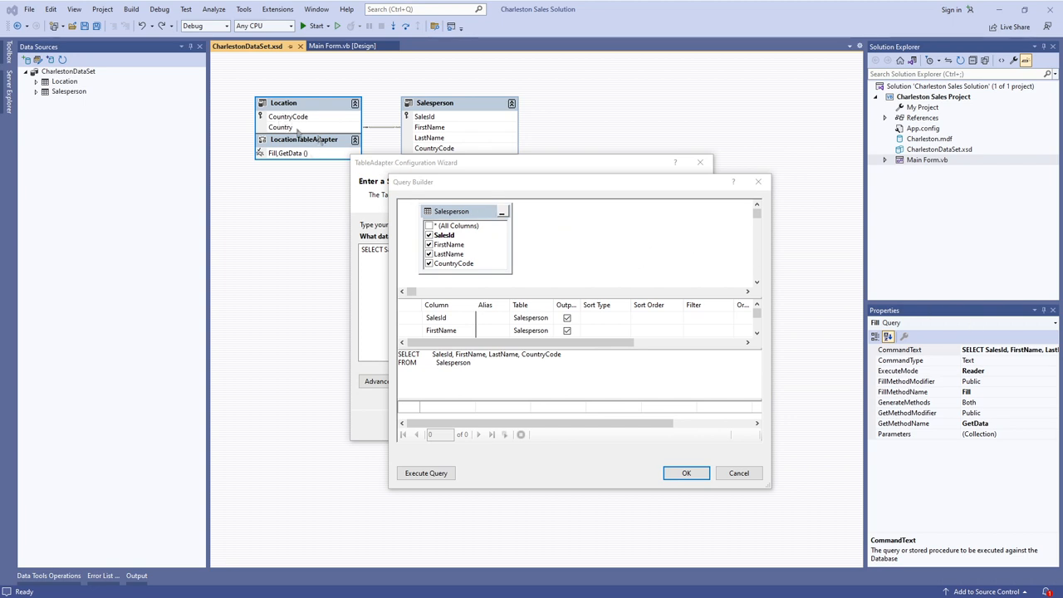
{"action": "mouse_move", "coordinate": [540, 247]}
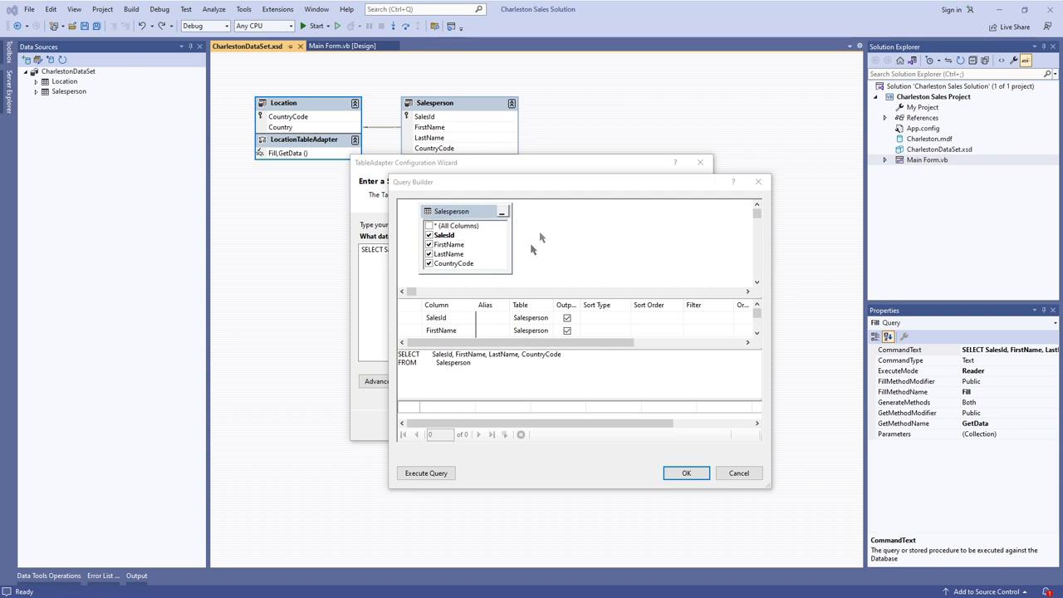
- Add the Location table to the query diagram via Add Table
{"action": "right_click", "coordinate": [569, 236]}
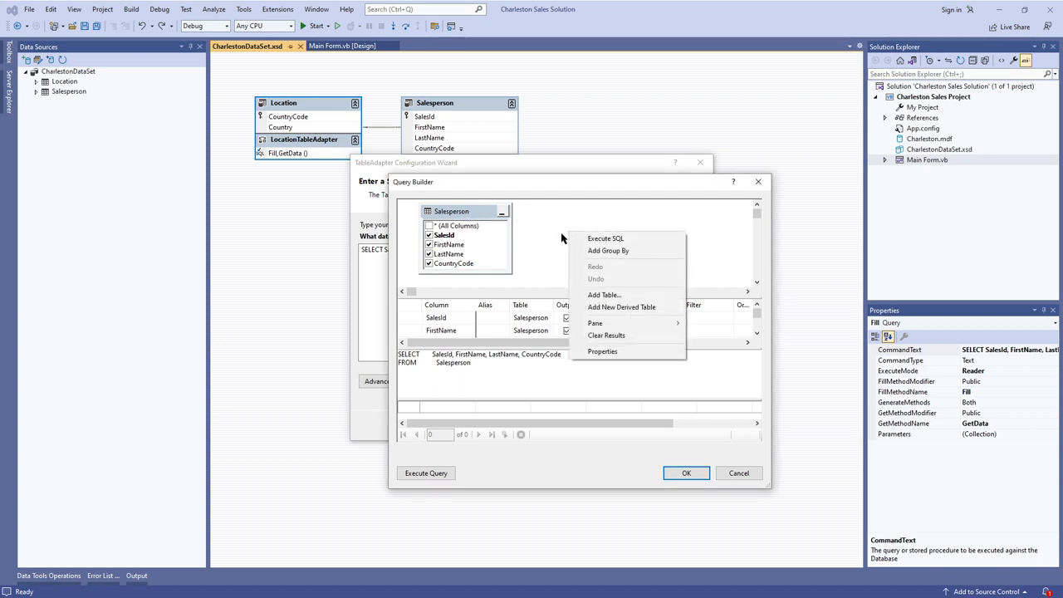
{"action": "mouse_move", "coordinate": [612, 279]}
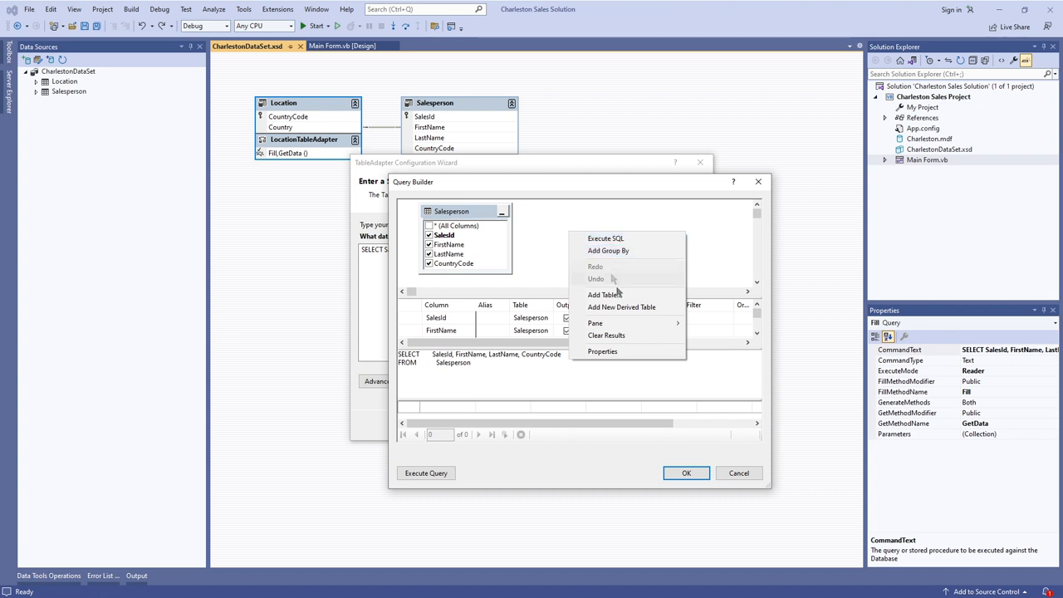
{"action": "mouse_move", "coordinate": [606, 295]}
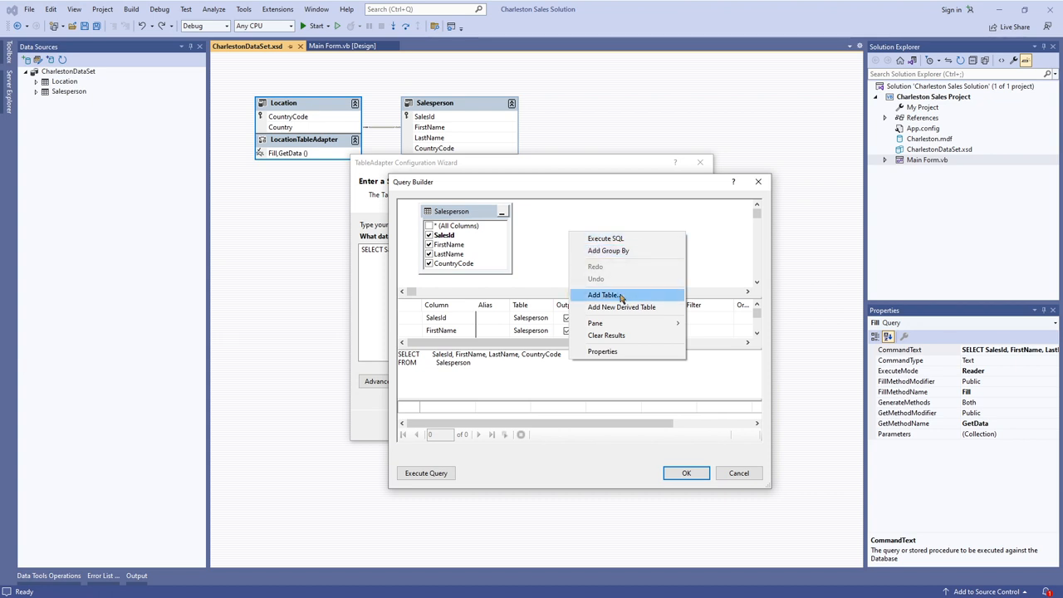
{"action": "left_click", "coordinate": [604, 295]}
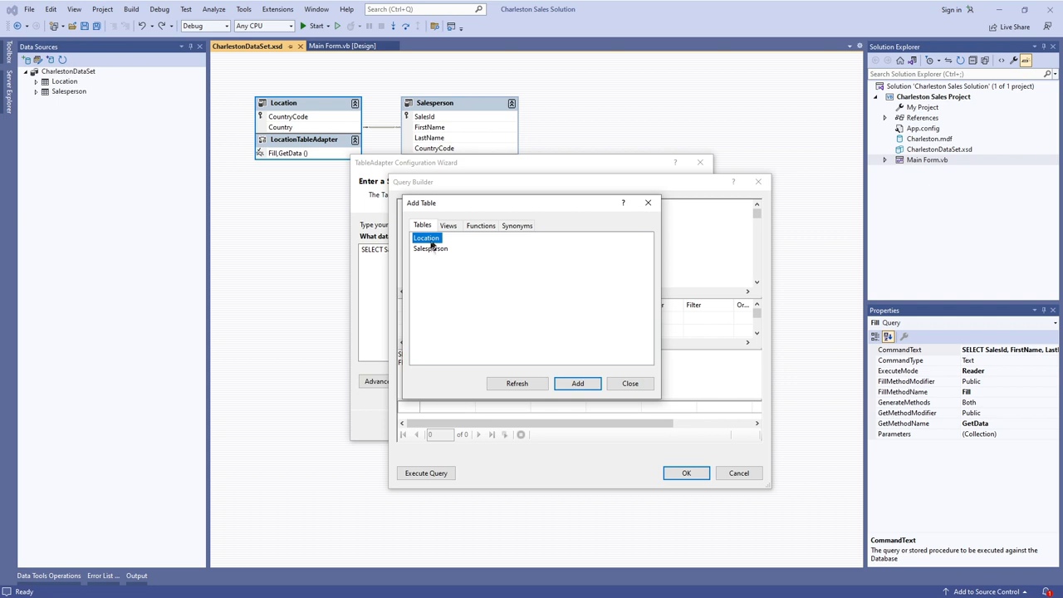
{"action": "mouse_move", "coordinate": [461, 258]}
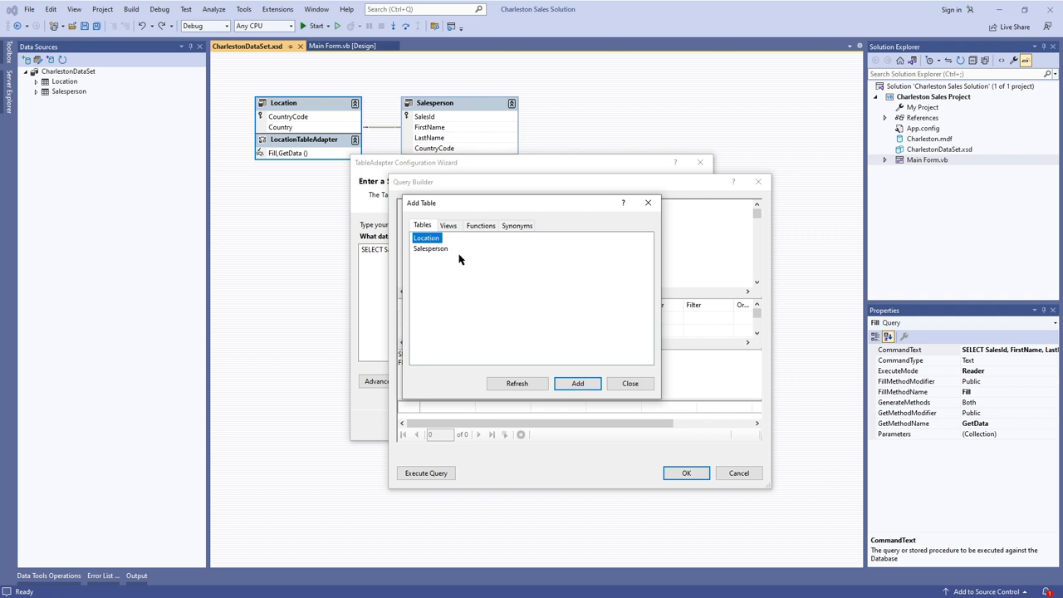
{"action": "mouse_move", "coordinate": [448, 258]}
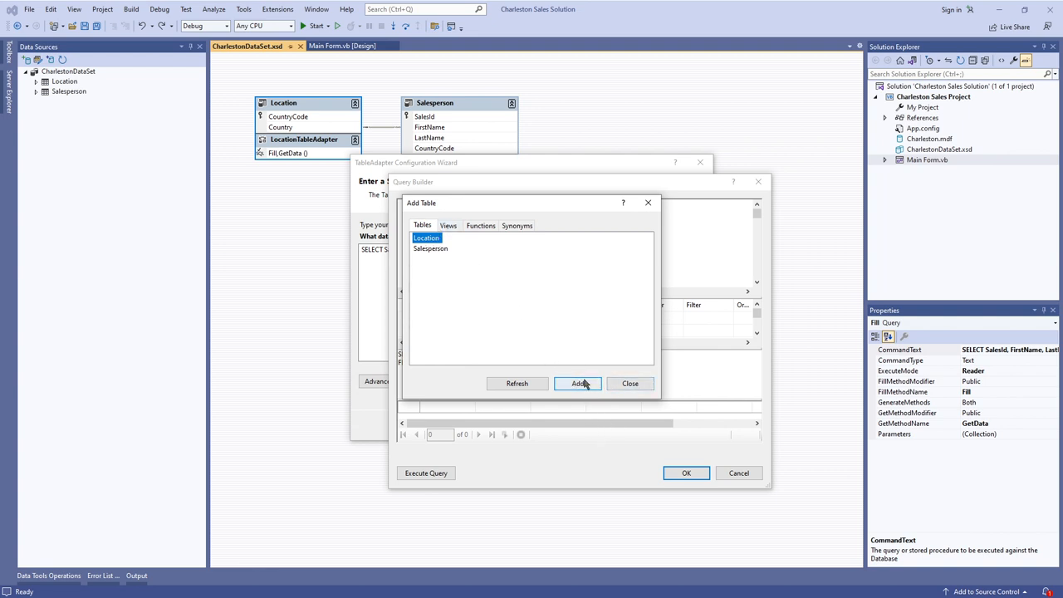
{"action": "left_click", "coordinate": [577, 383]}
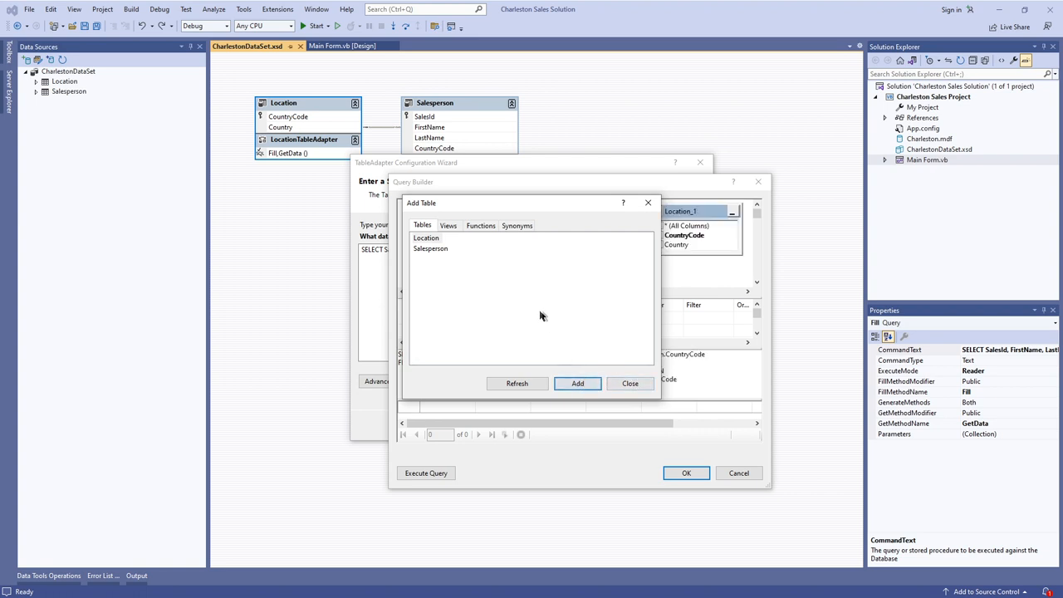
{"action": "left_click", "coordinate": [630, 383]}
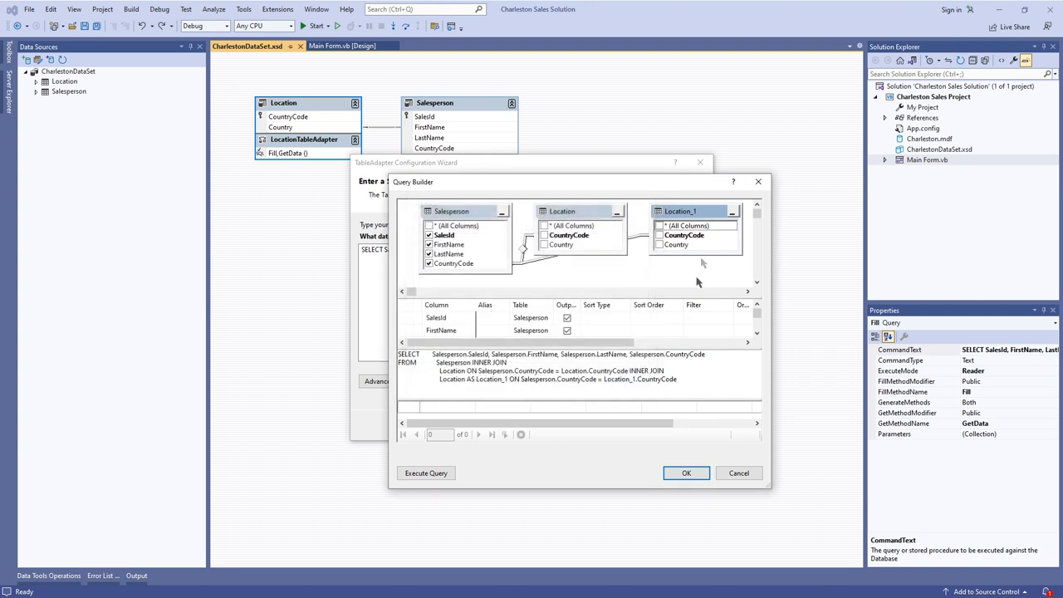
- Remove the duplicate Location_1 table so only Salesperson and Location are joined
{"action": "right_click", "coordinate": [679, 211]}
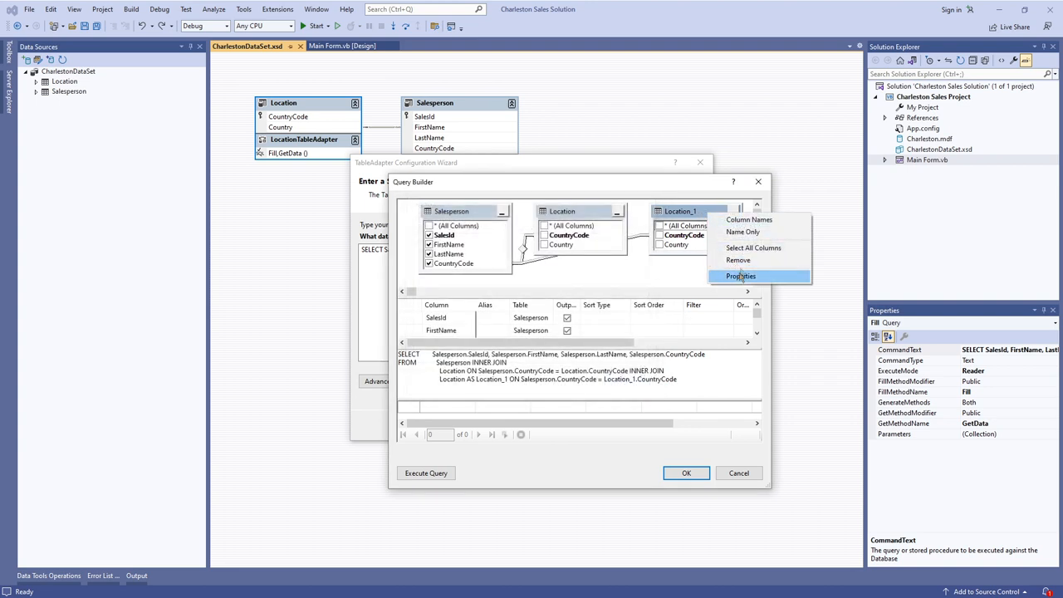
{"action": "left_click", "coordinate": [737, 260]}
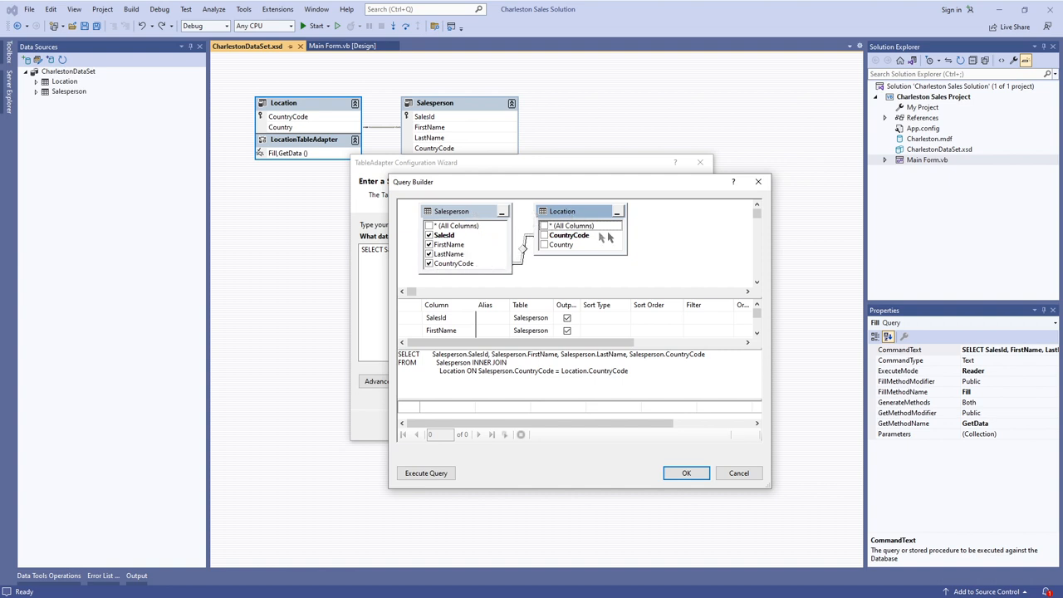
{"action": "left_click", "coordinate": [569, 235]}
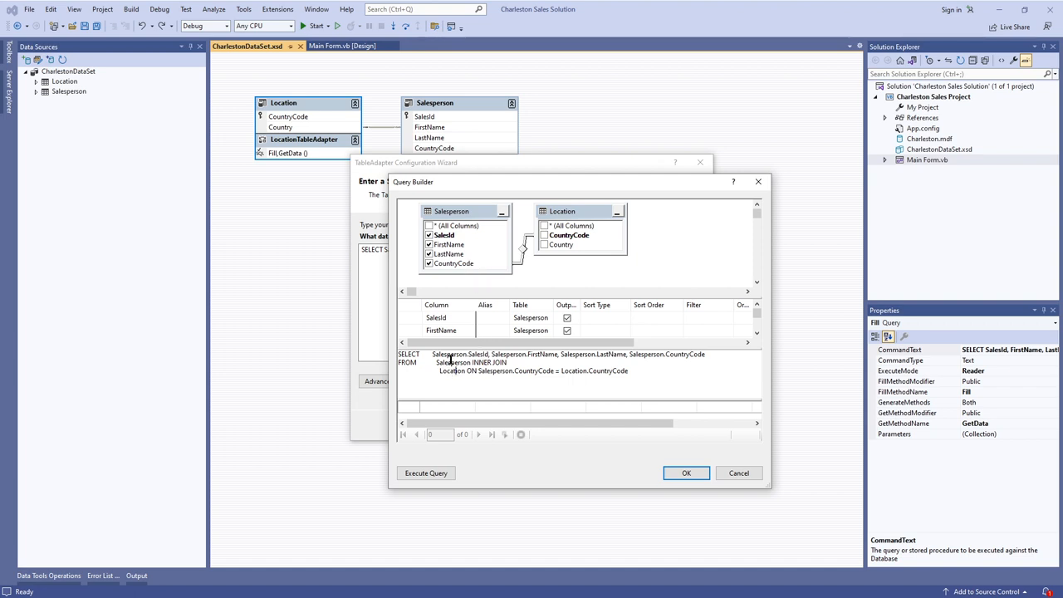
{"action": "mouse_move", "coordinate": [472, 370]}
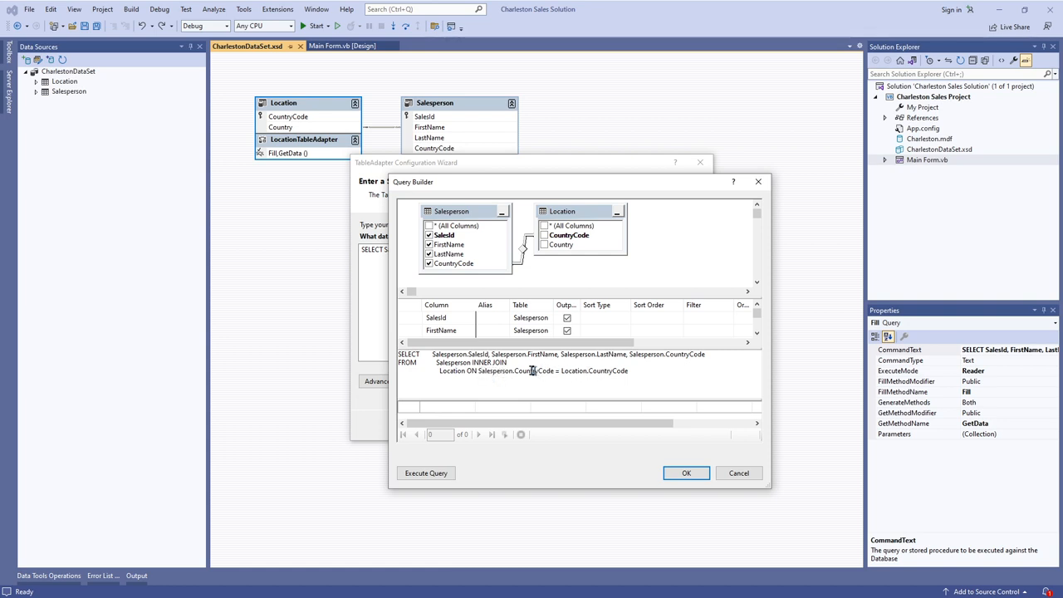
{"action": "mouse_move", "coordinate": [584, 370]}
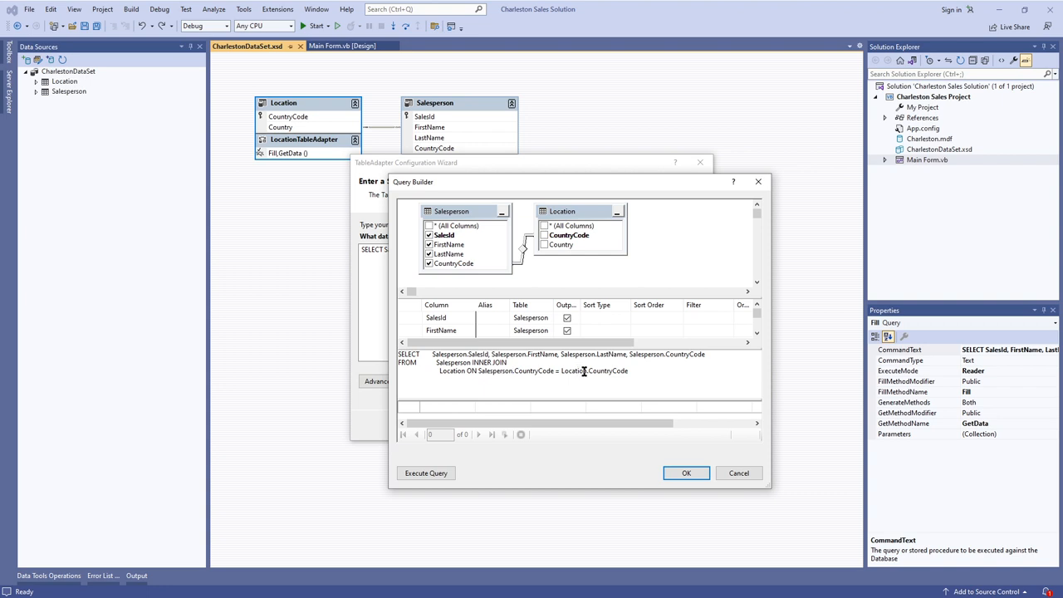
{"action": "mouse_move", "coordinate": [610, 370]}
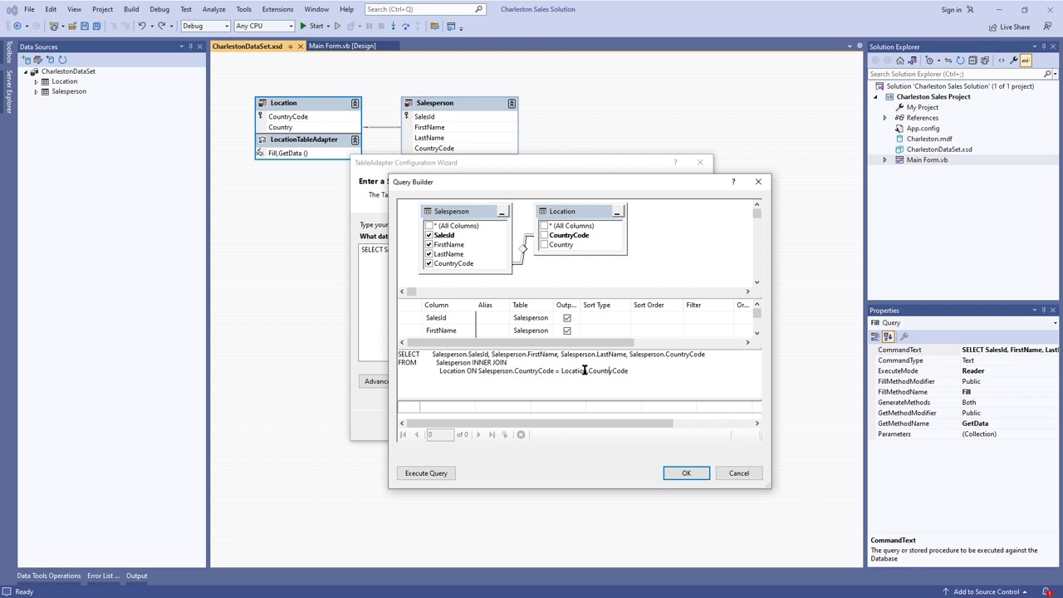
{"action": "mouse_move", "coordinate": [730, 395]}
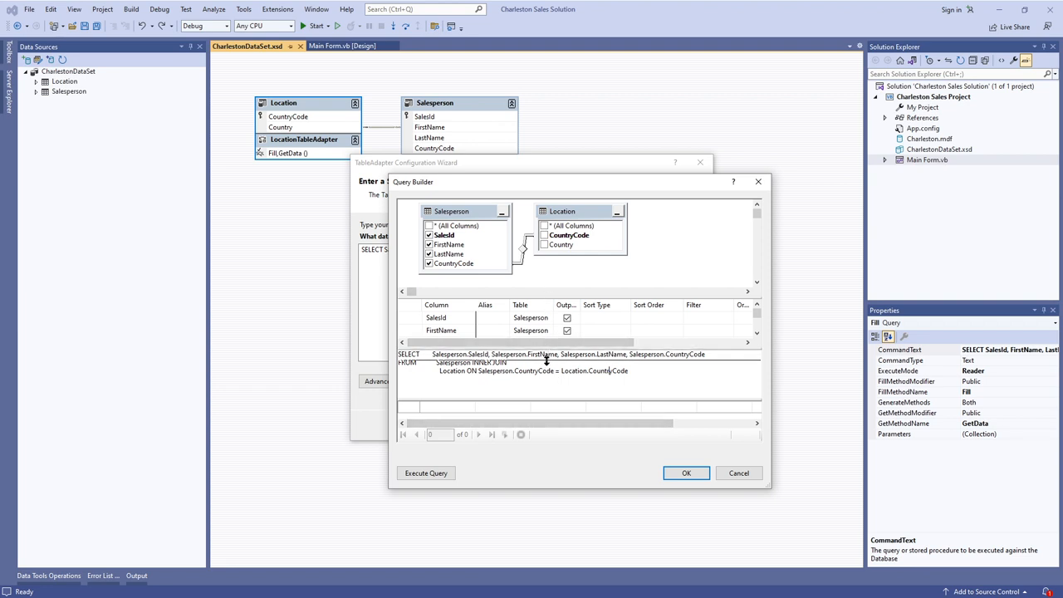
- Uncheck Salesperson.CountryCode and check Location.Country as an output column
{"action": "scroll", "scroll_direction": "down", "scroll_amount": 3}
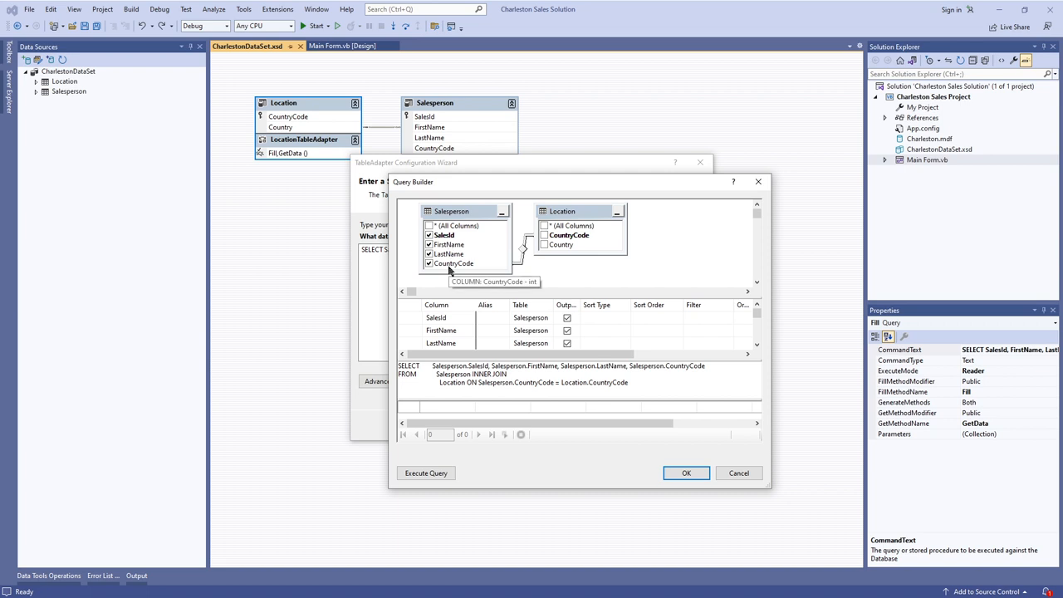
{"action": "mouse_move", "coordinate": [438, 268]}
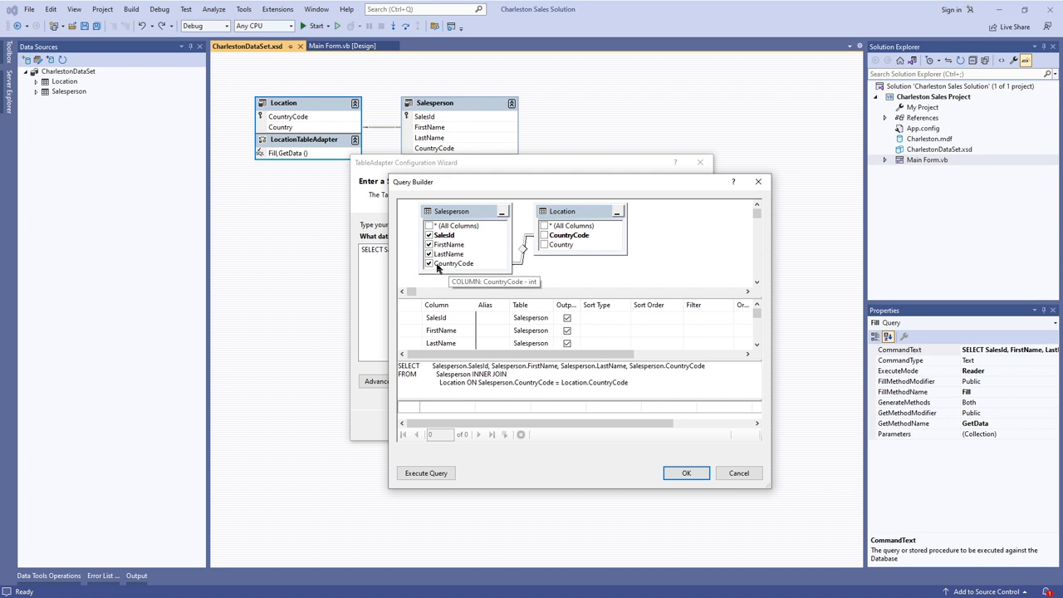
{"action": "left_click", "coordinate": [429, 263]}
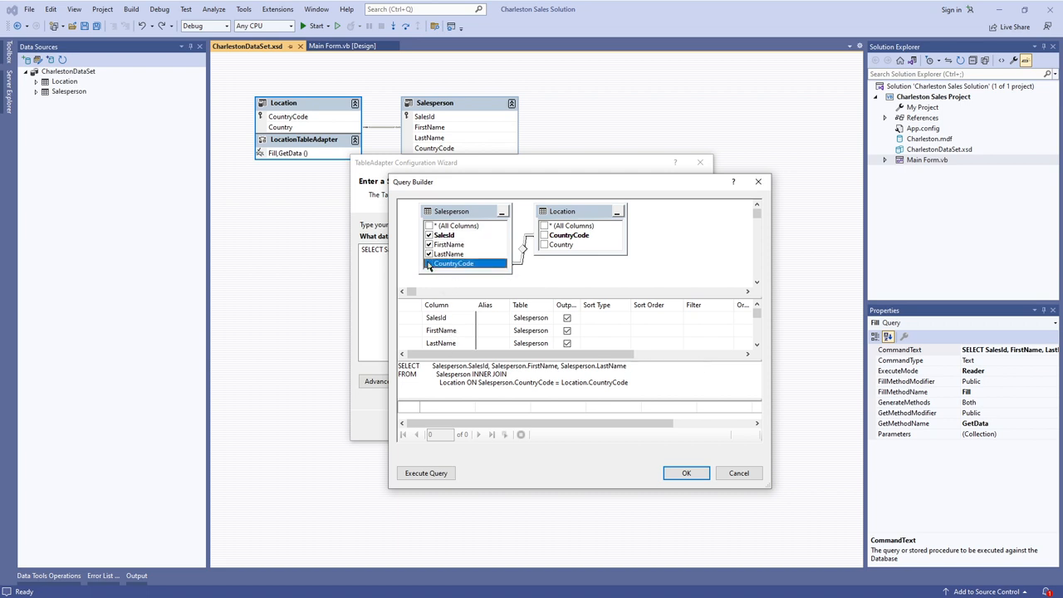
{"action": "left_click", "coordinate": [547, 245]}
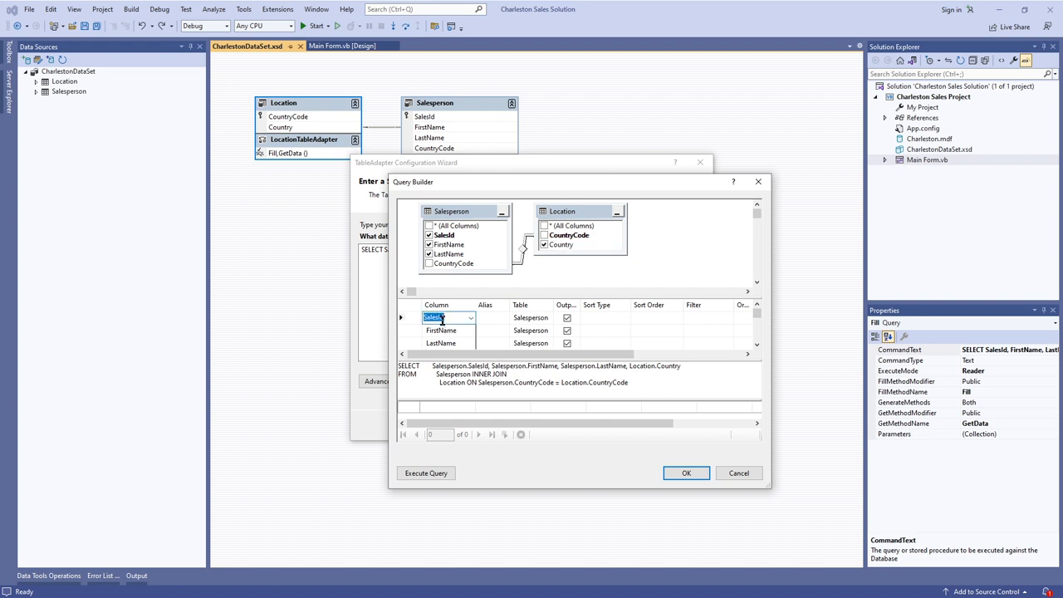
{"action": "left_click", "coordinate": [441, 329]}
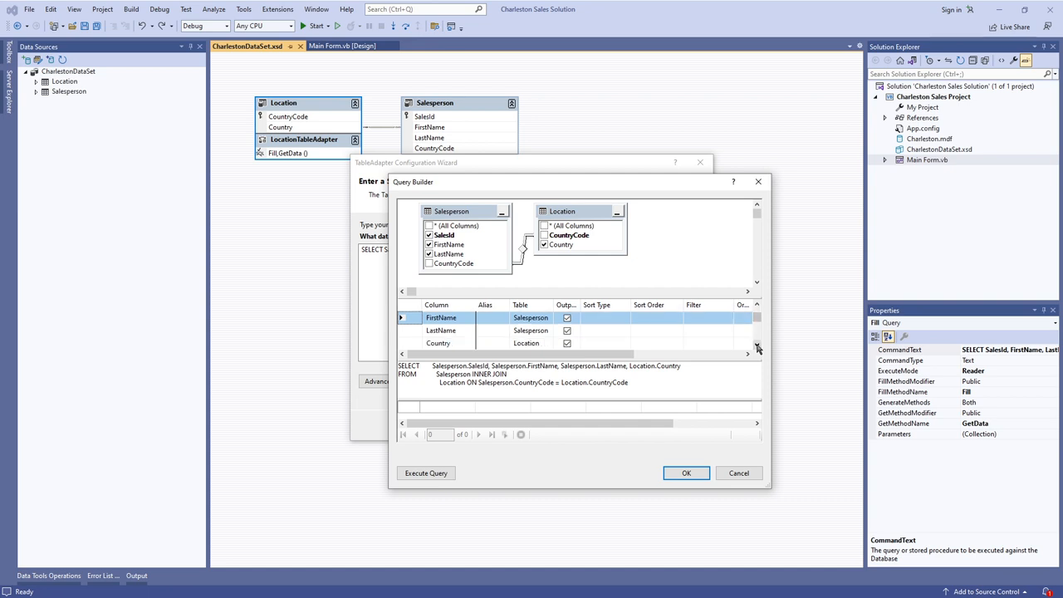
{"action": "left_click", "coordinate": [757, 347]}
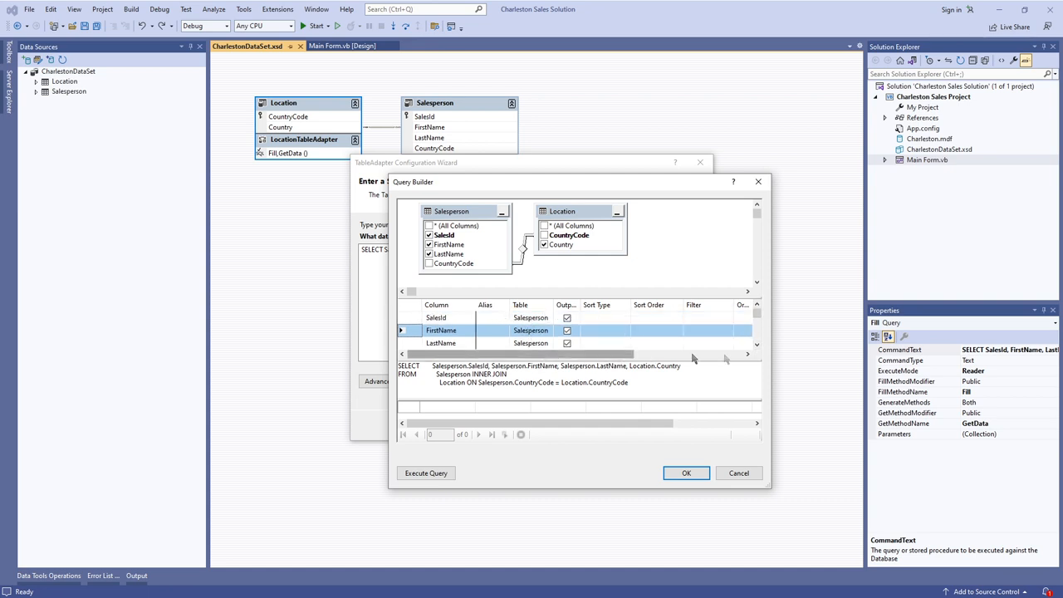
{"action": "scroll", "scroll_direction": "down", "scroll_amount": 3}
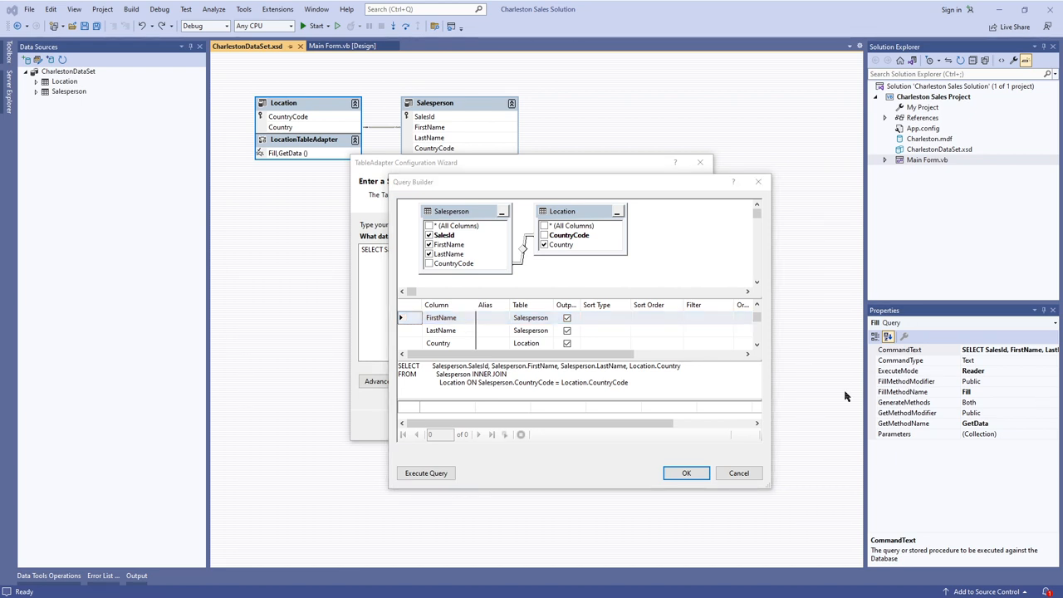
- Execute the query and browse the five returned salesperson records with countries
{"action": "left_click", "coordinate": [426, 472]}
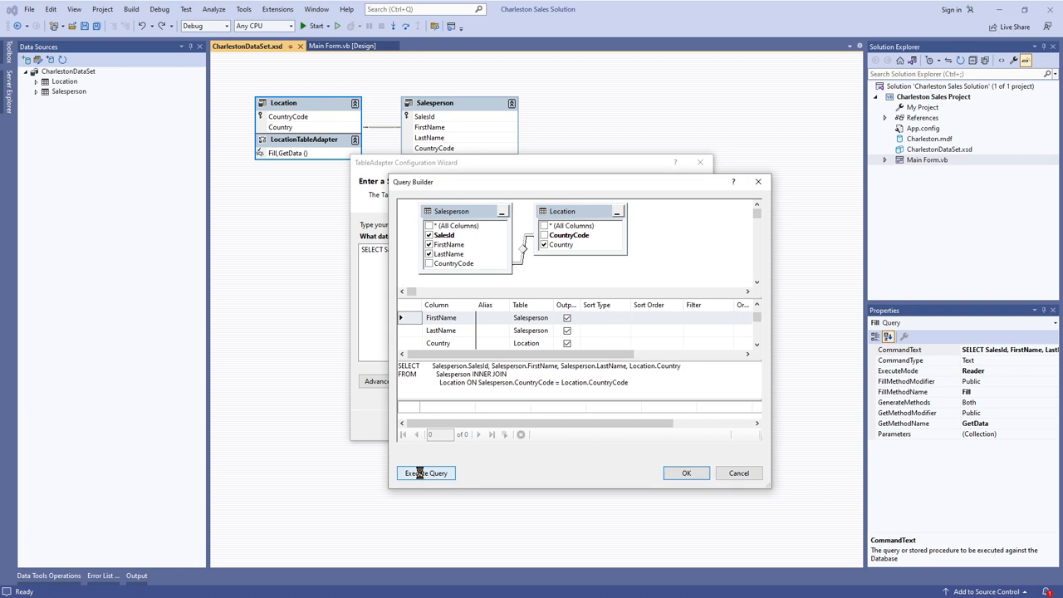
{"action": "left_click", "coordinate": [426, 472]}
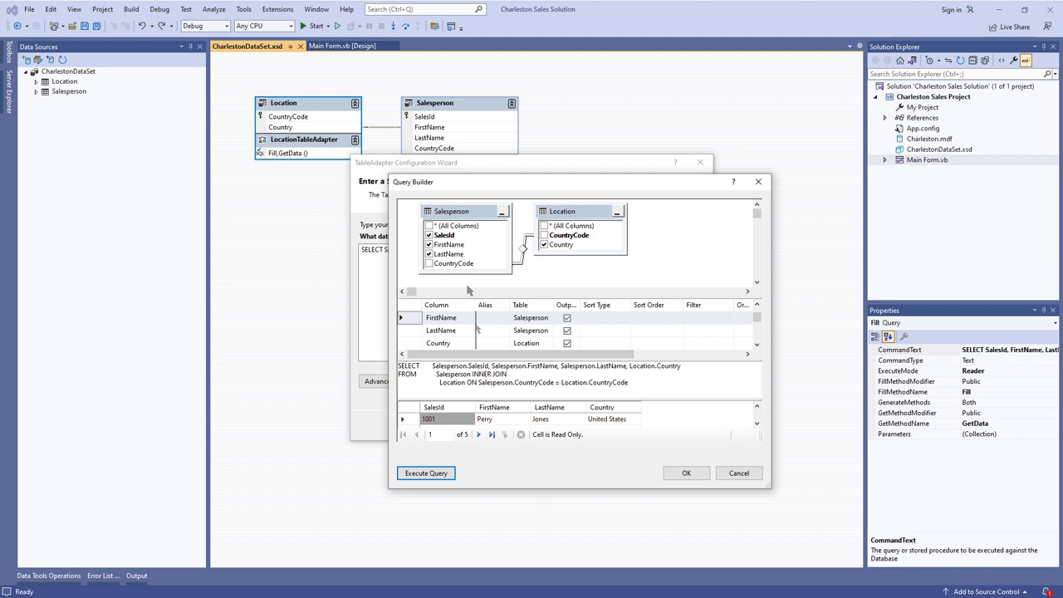
{"action": "mouse_move", "coordinate": [450, 254]}
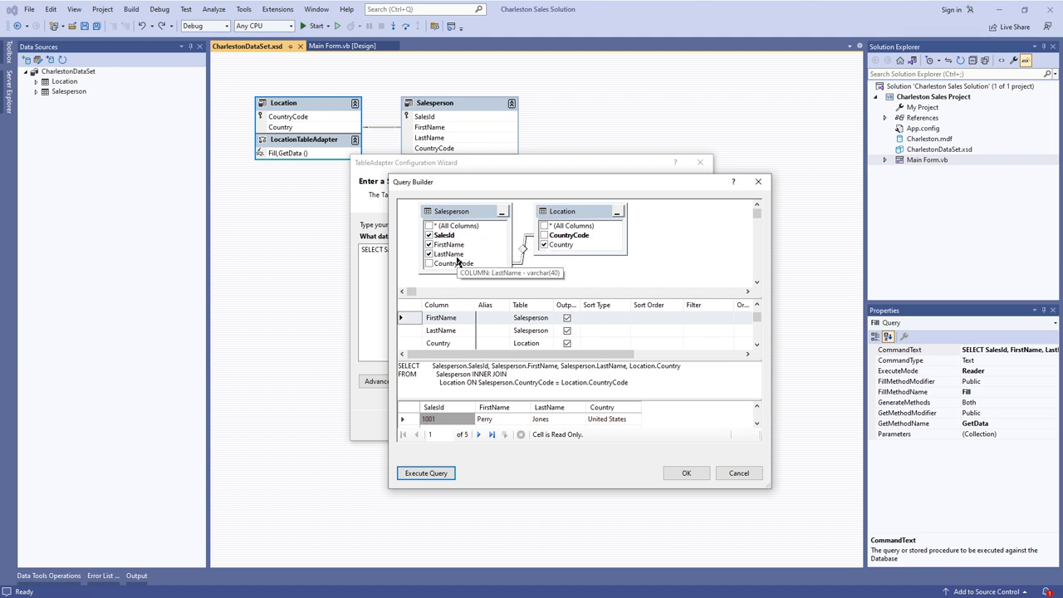
{"action": "mouse_move", "coordinate": [455, 263]}
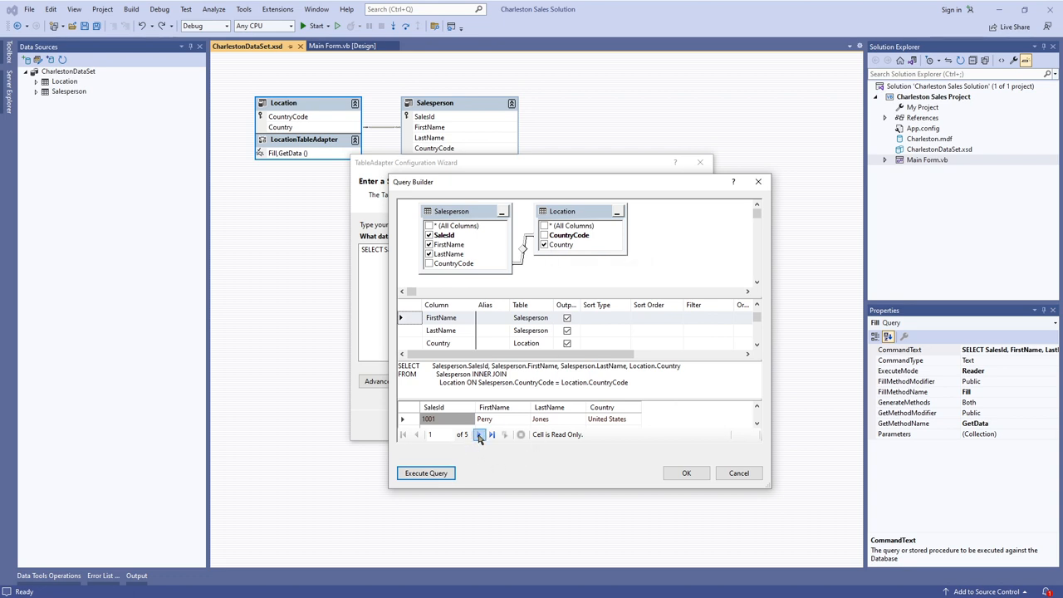
{"action": "left_click", "coordinate": [480, 435]}
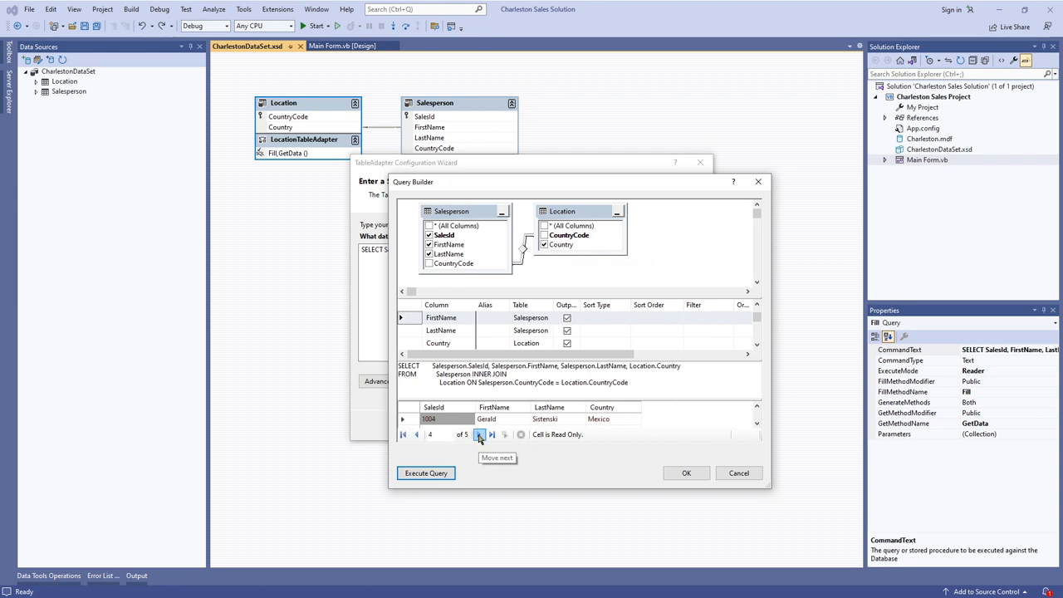
{"action": "left_click", "coordinate": [478, 434]}
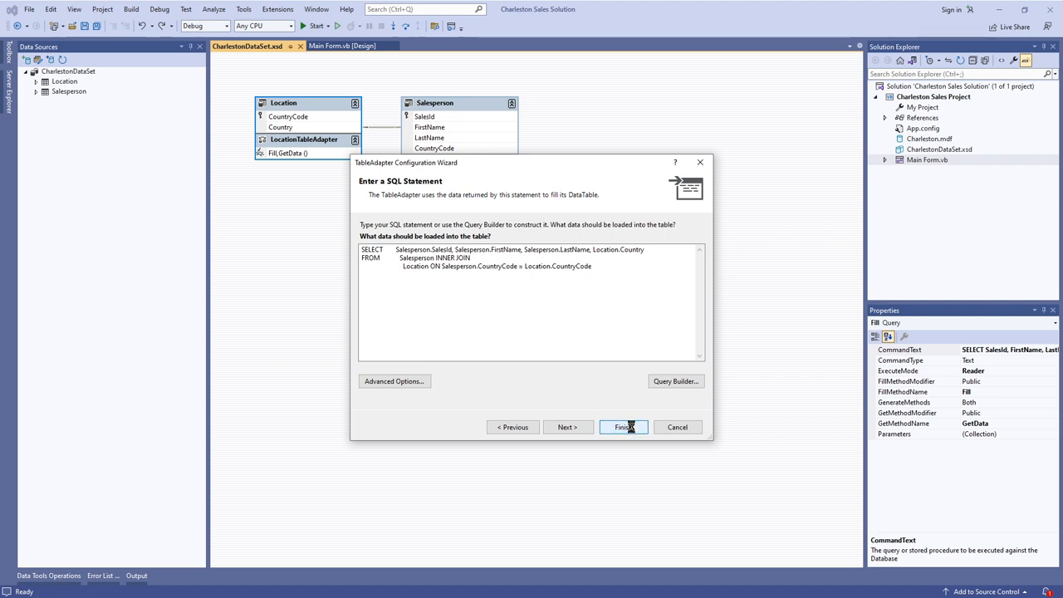
- Finish the Salesperson table adapter and save and close CharlestonDataSet.xsd
{"action": "left_click", "coordinate": [622, 427]}
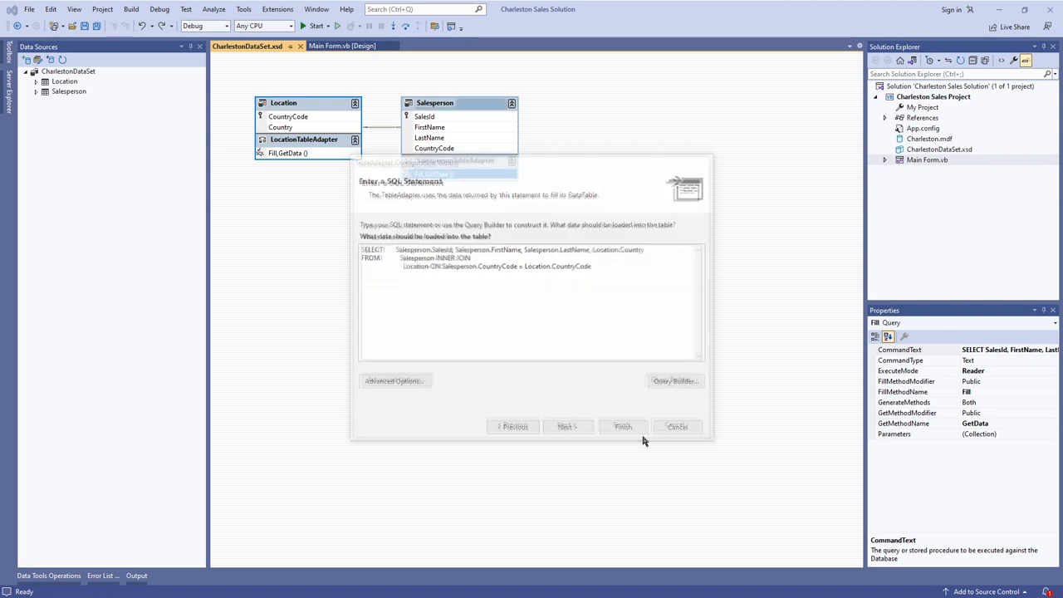
{"action": "left_click", "coordinate": [622, 426]}
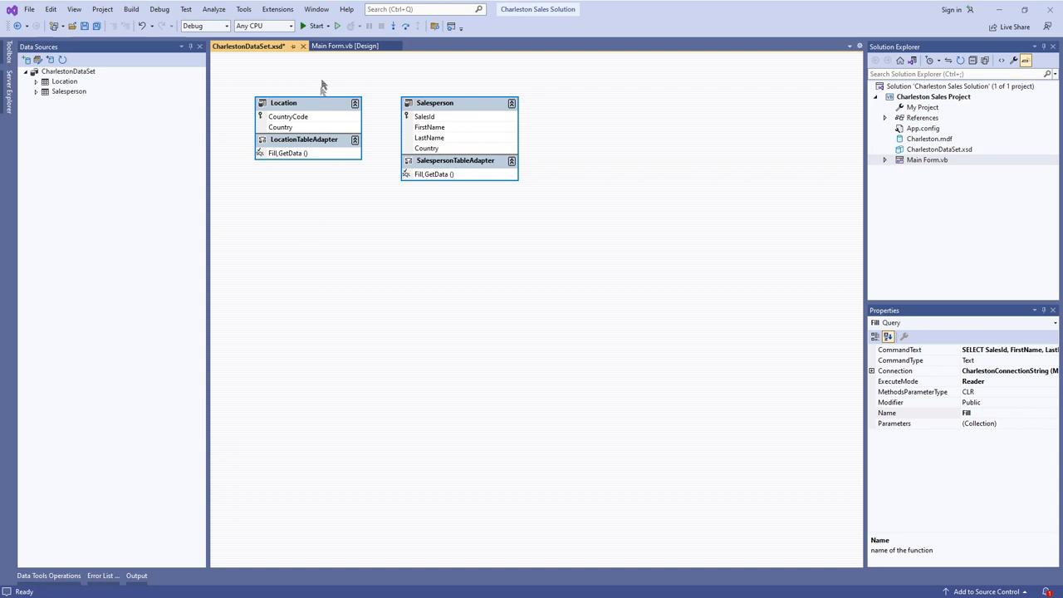
{"action": "mouse_move", "coordinate": [303, 46]}
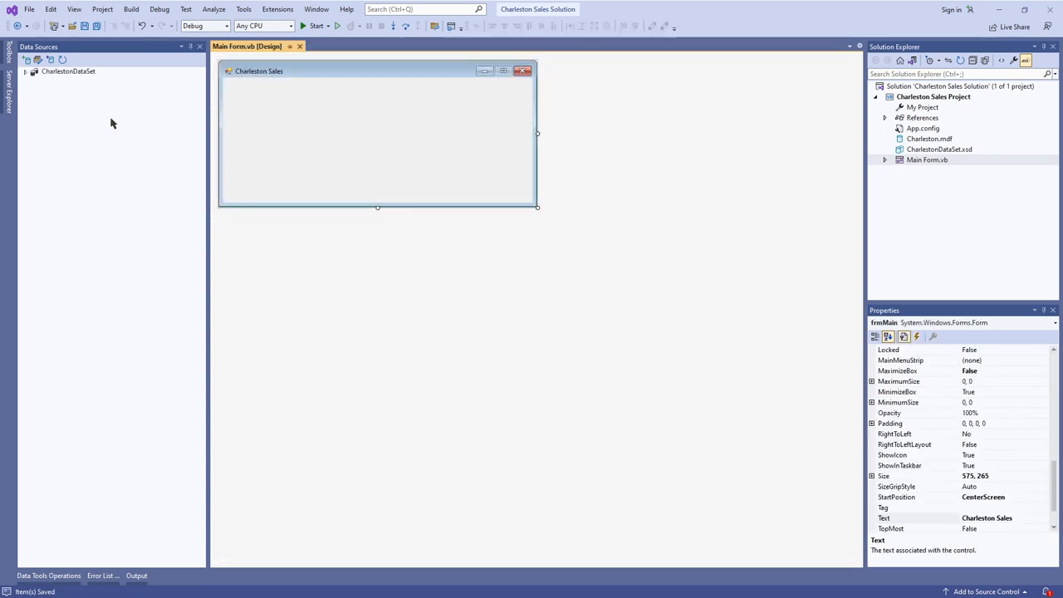
- Expand CharlestonDataSet's Salesperson and Location tables in Data Sources and select the Salesperson table
{"action": "left_click", "coordinate": [26, 70]}
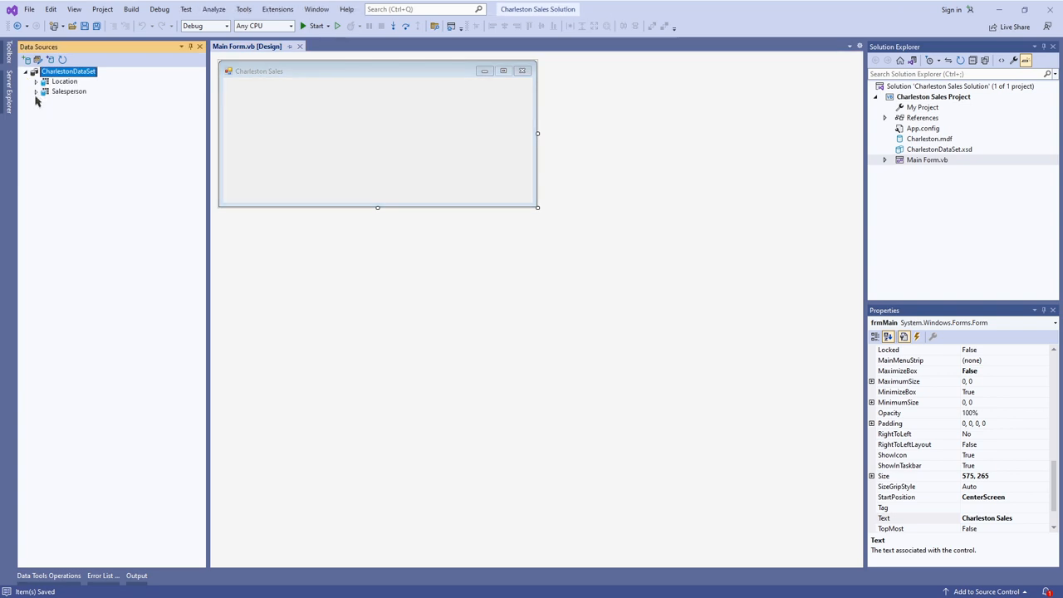
{"action": "left_click", "coordinate": [37, 91]}
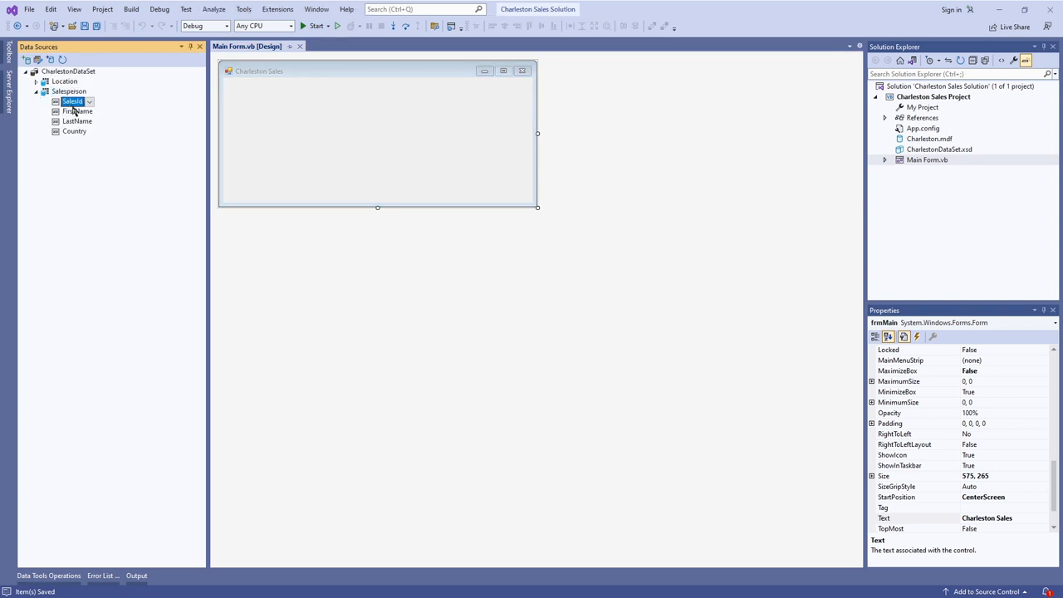
{"action": "left_click", "coordinate": [77, 110]}
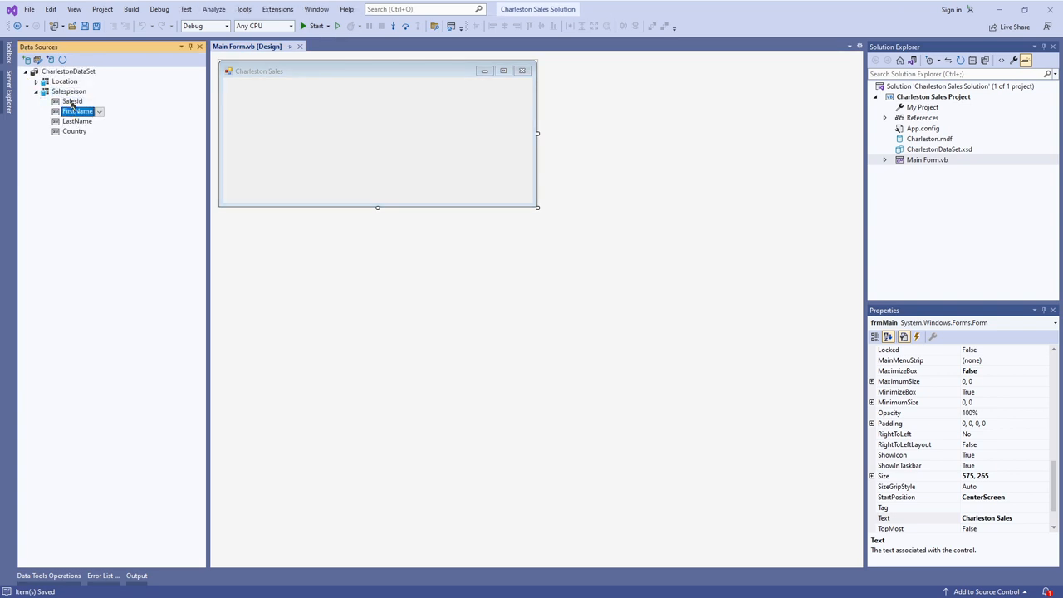
{"action": "left_click", "coordinate": [72, 100]}
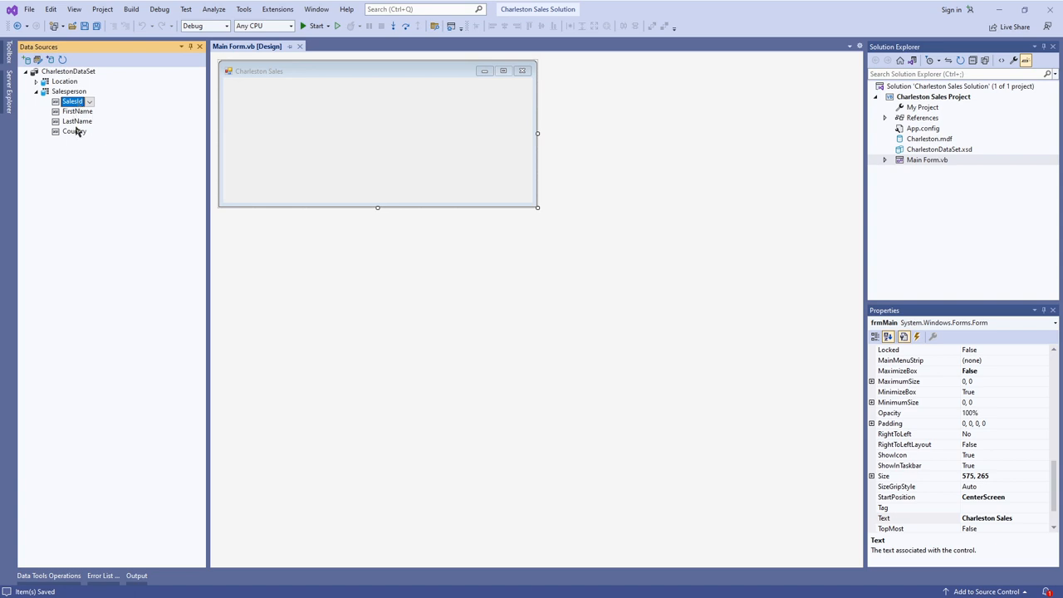
{"action": "mouse_move", "coordinate": [71, 133]}
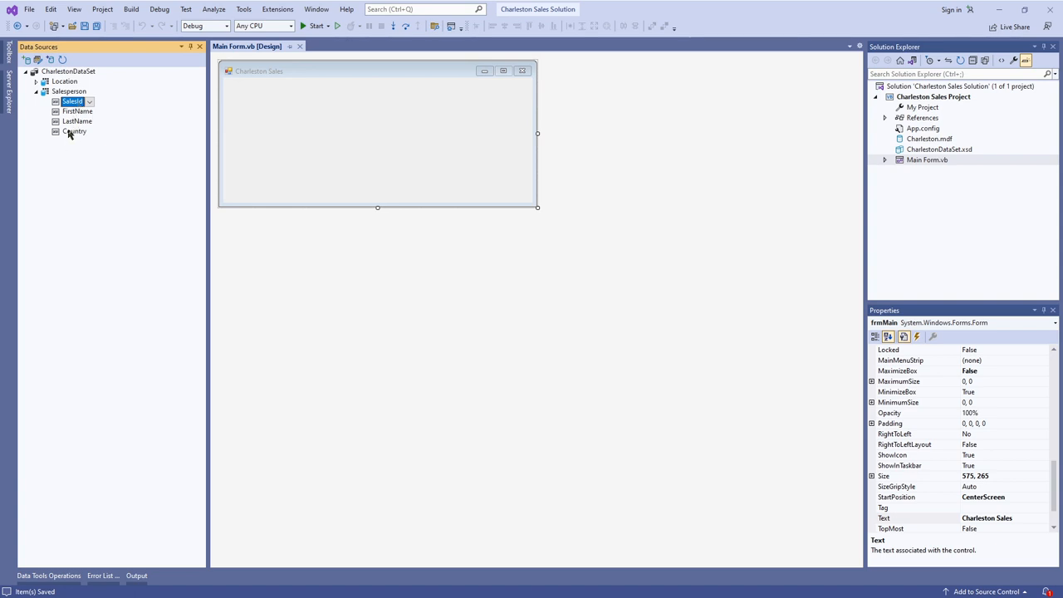
{"action": "left_click", "coordinate": [73, 132]}
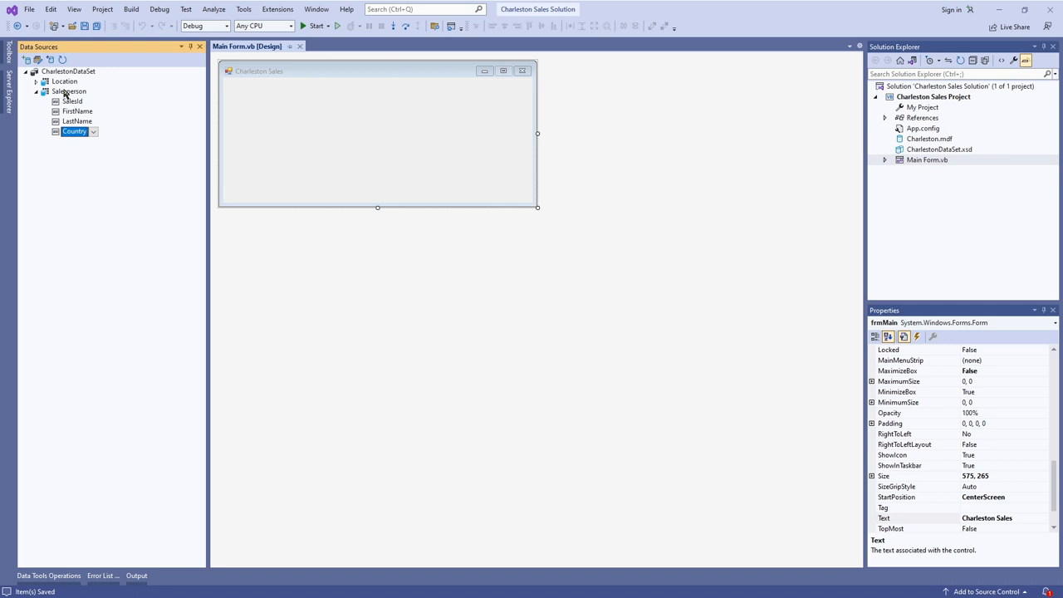
{"action": "left_click", "coordinate": [45, 81]}
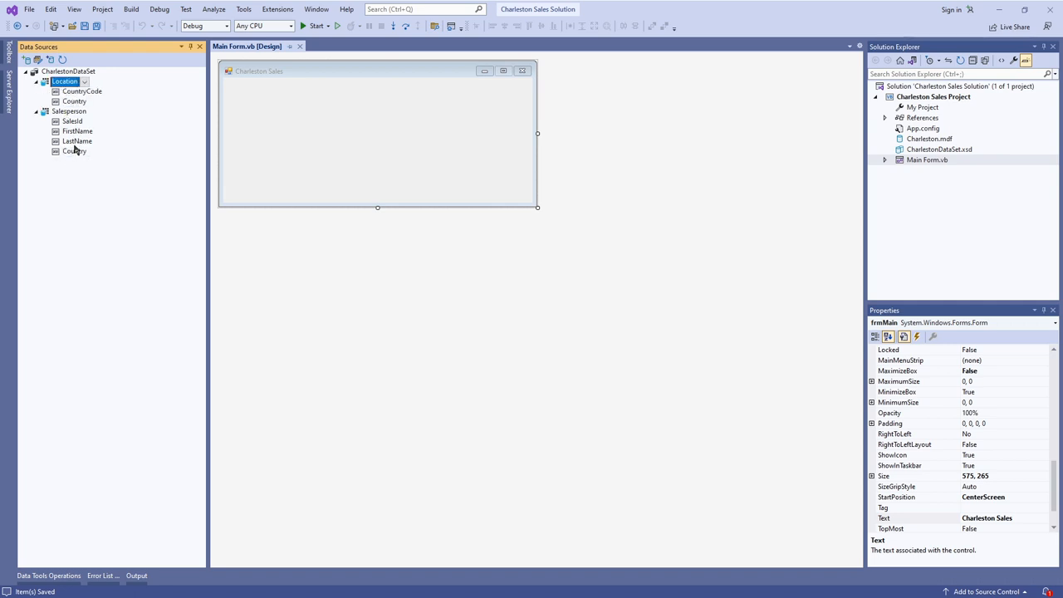
{"action": "left_click", "coordinate": [74, 151]}
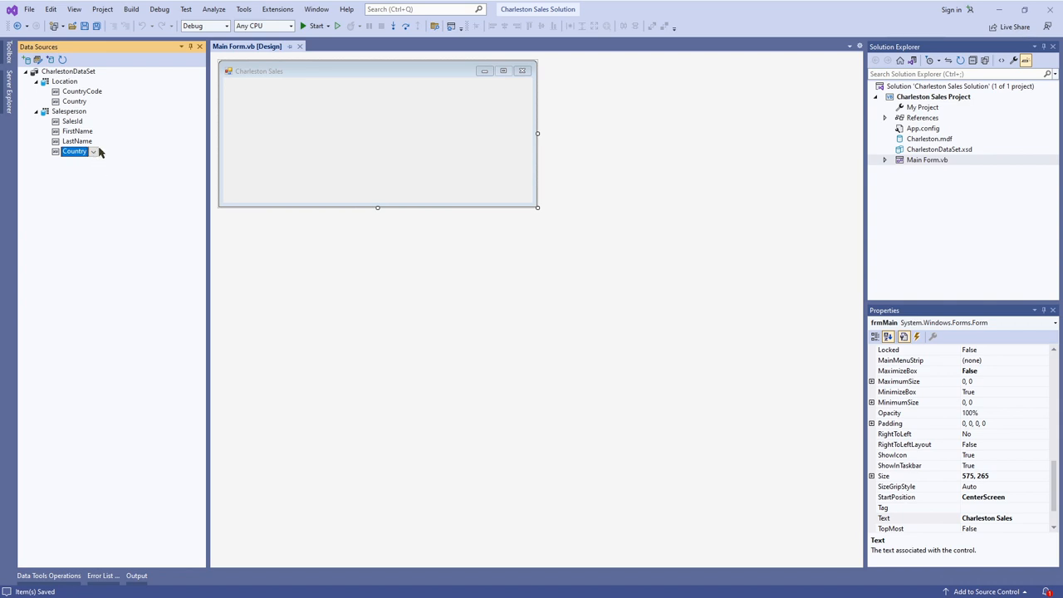
{"action": "mouse_move", "coordinate": [89, 323]}
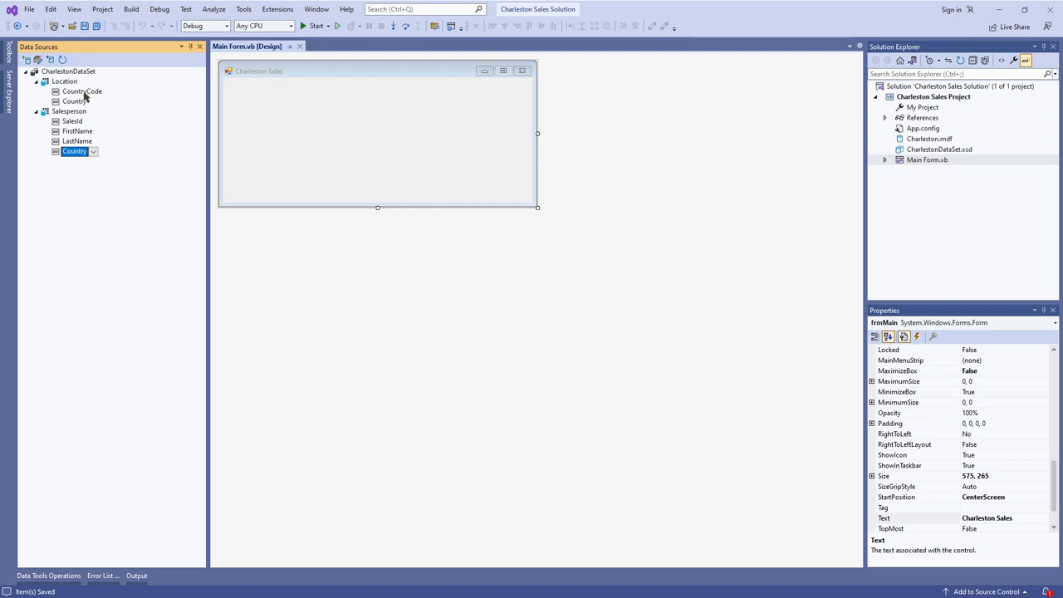
{"action": "mouse_move", "coordinate": [79, 101]}
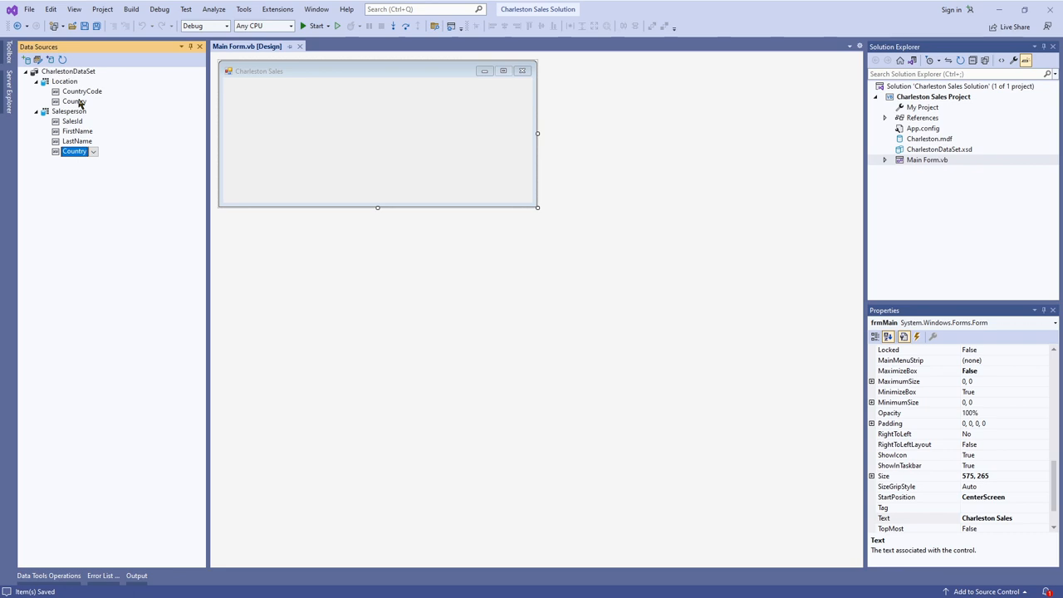
{"action": "left_click", "coordinate": [69, 112]}
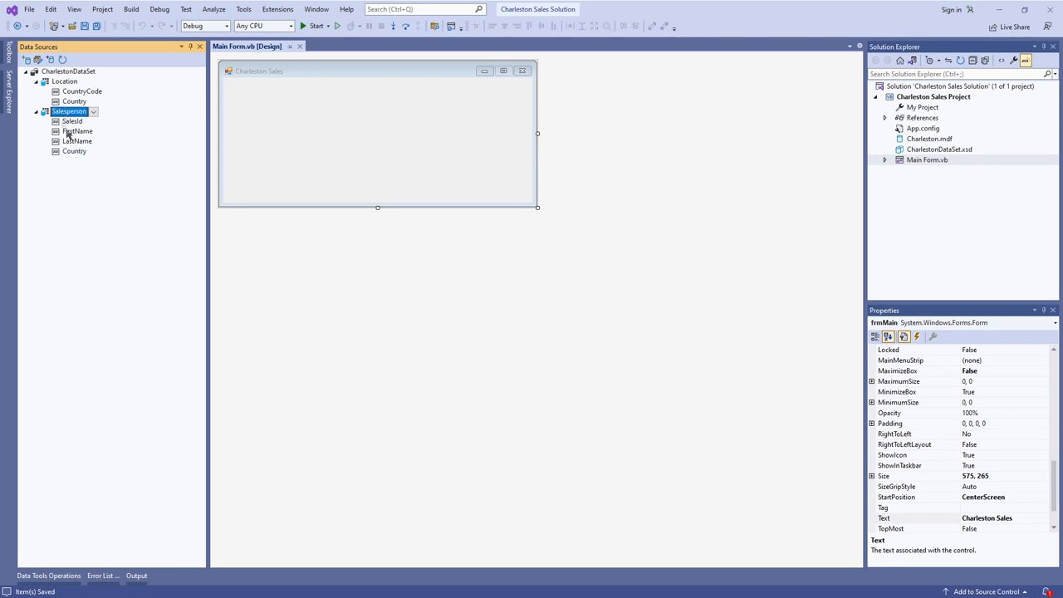
{"action": "mouse_move", "coordinate": [181, 222]}
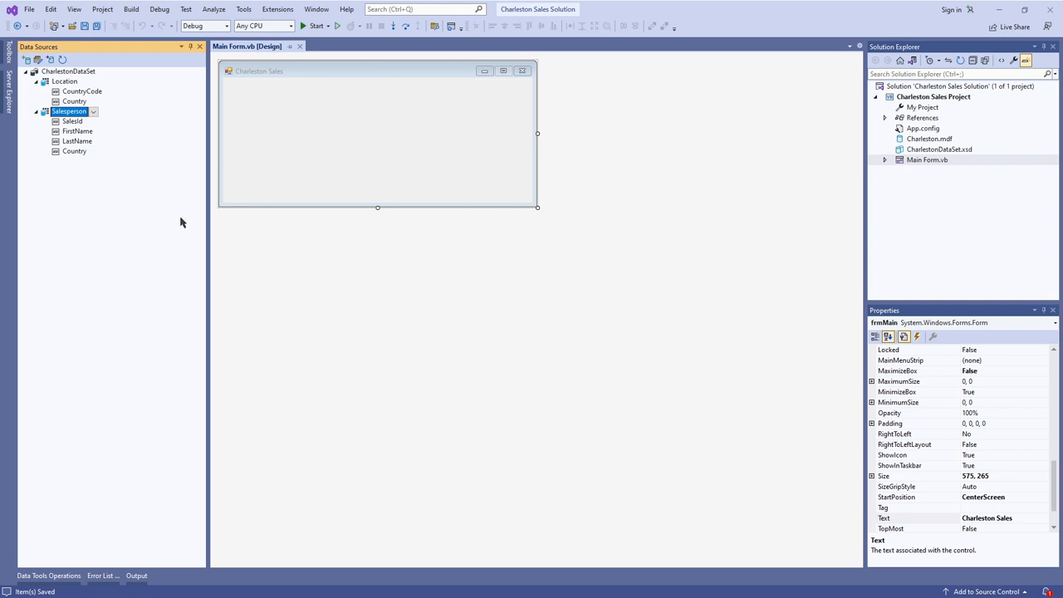
{"action": "mouse_move", "coordinate": [41, 214]}
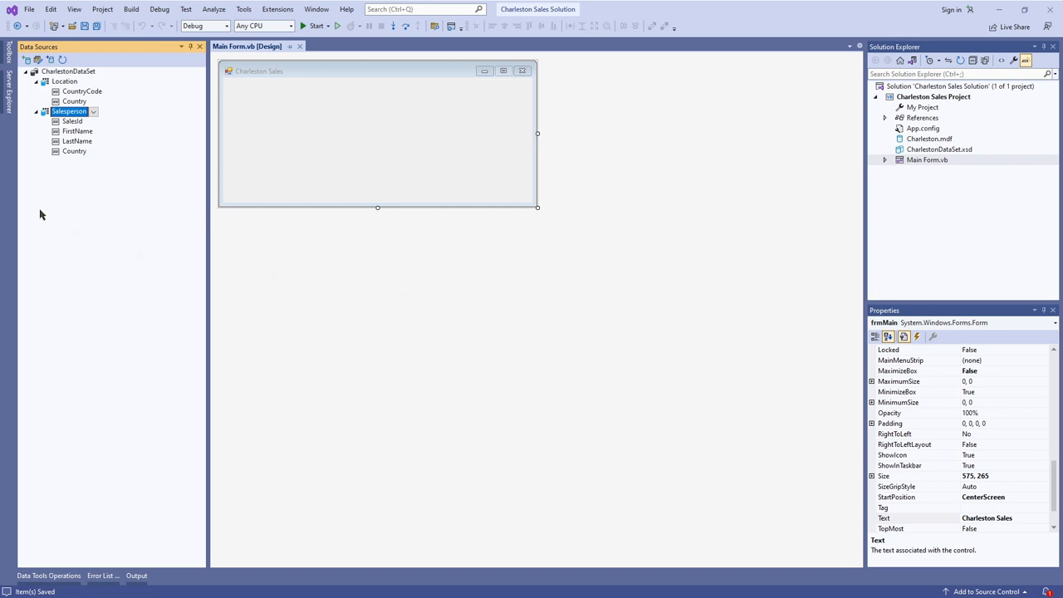
{"action": "mouse_move", "coordinate": [89, 207]}
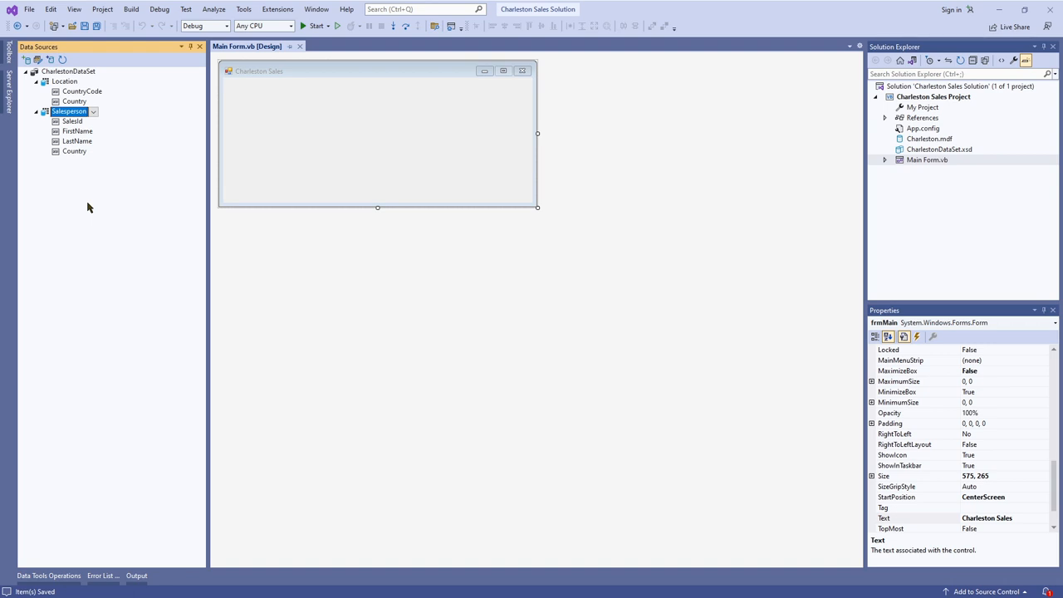
{"action": "mouse_move", "coordinate": [89, 208]}
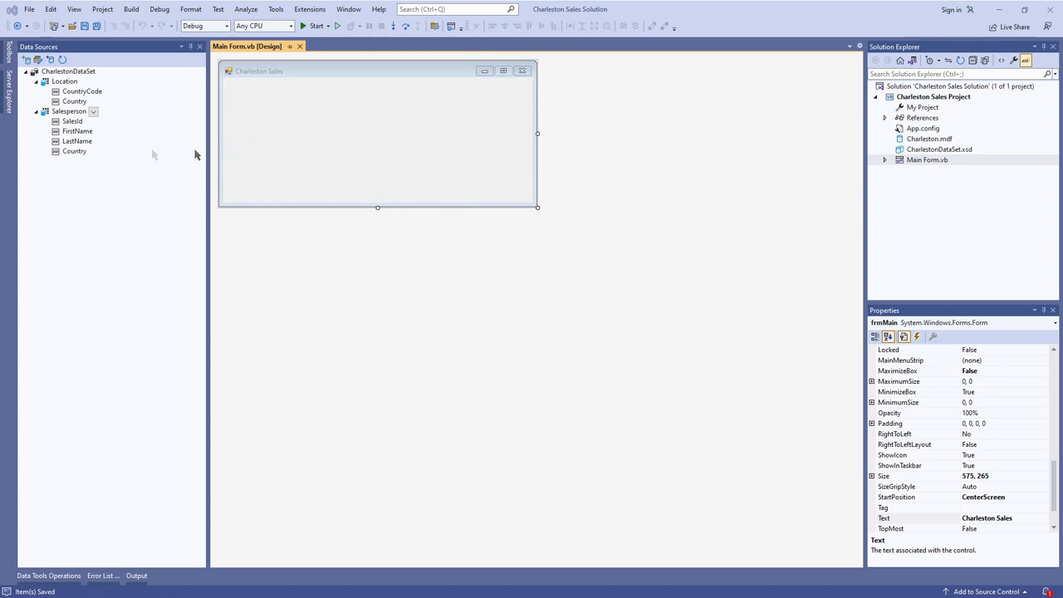
- Place a Salesperson DataGridView with navigator on the form and set AutoSizeColumnsMode to Fill
{"action": "left_click", "coordinate": [69, 111]}
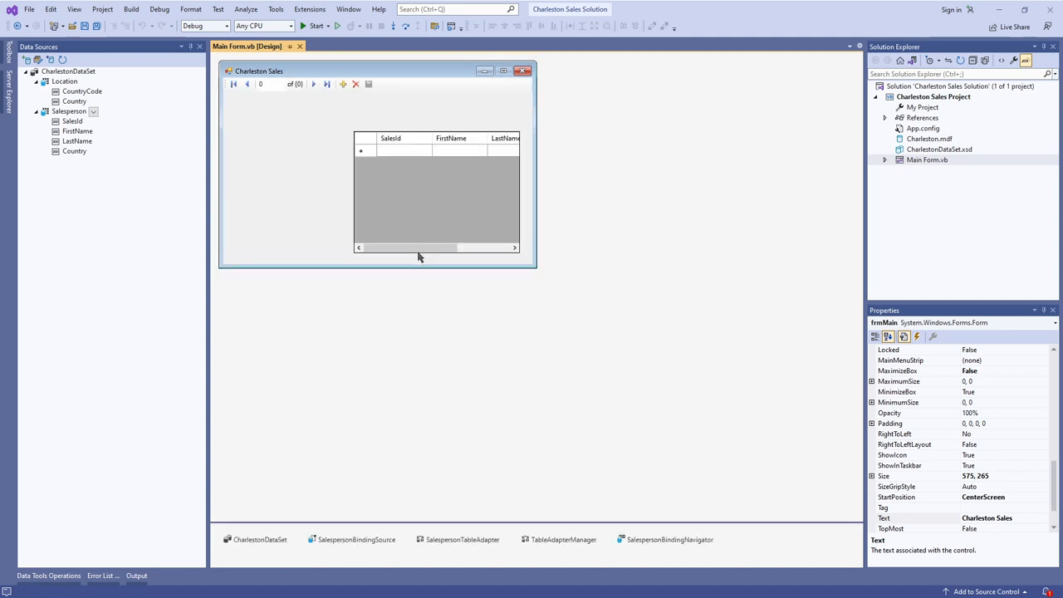
{"action": "left_click", "coordinate": [436, 191]}
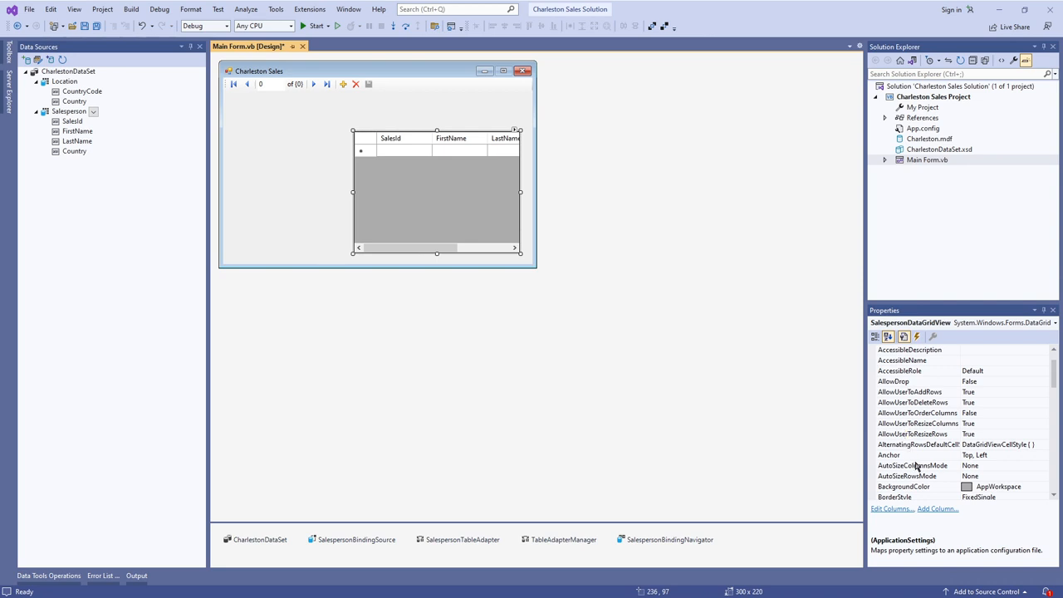
{"action": "left_click", "coordinate": [1043, 465]}
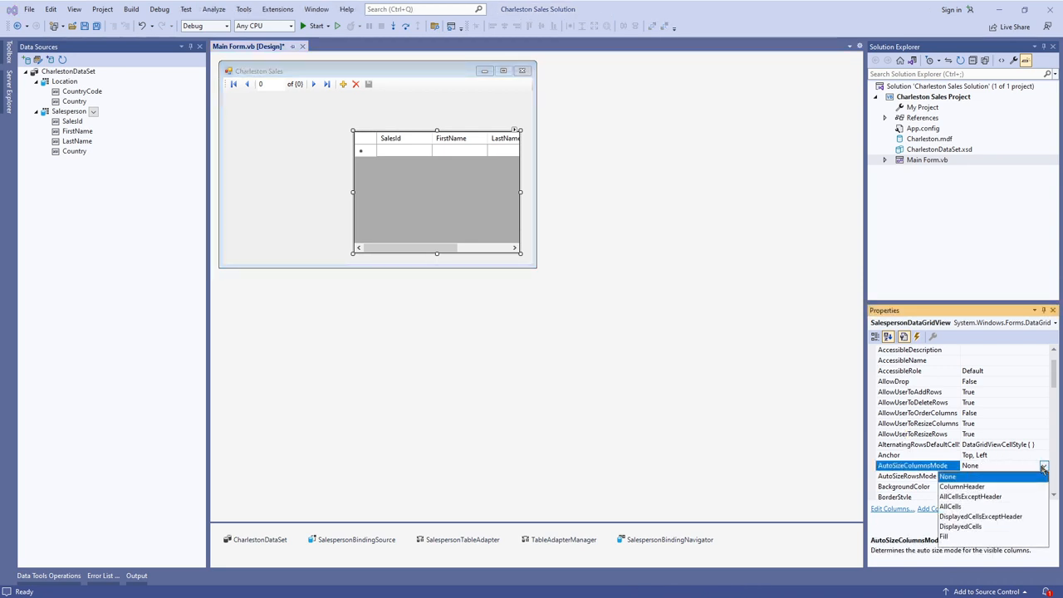
{"action": "left_click", "coordinate": [944, 536]}
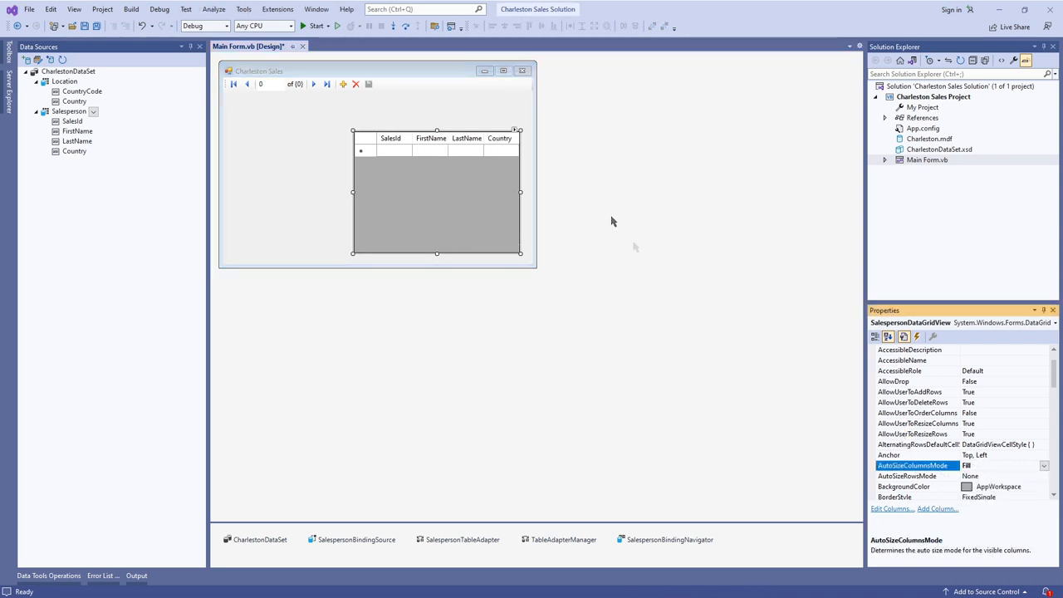
{"action": "left_click", "coordinate": [515, 130]}
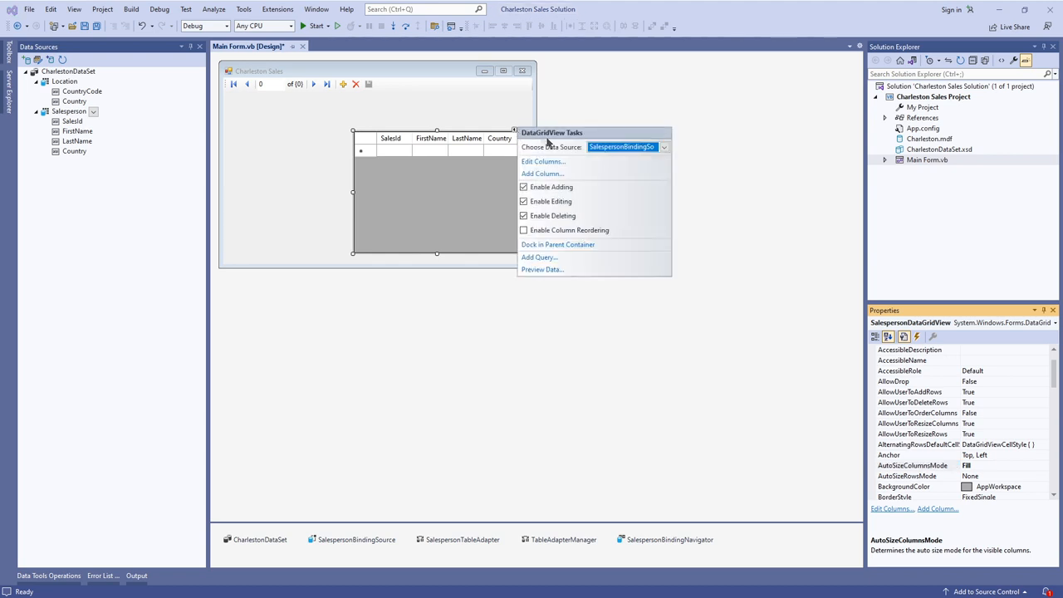
{"action": "mouse_move", "coordinate": [557, 244]}
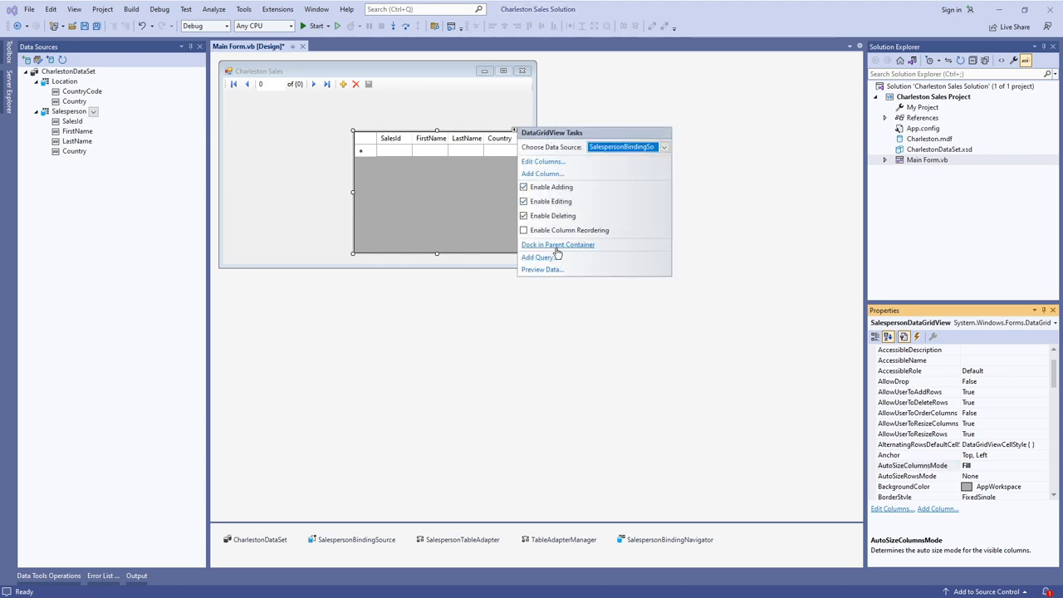
- Dock the grid in its parent container and open the Edit Columns dialog
{"action": "left_click", "coordinate": [557, 244]}
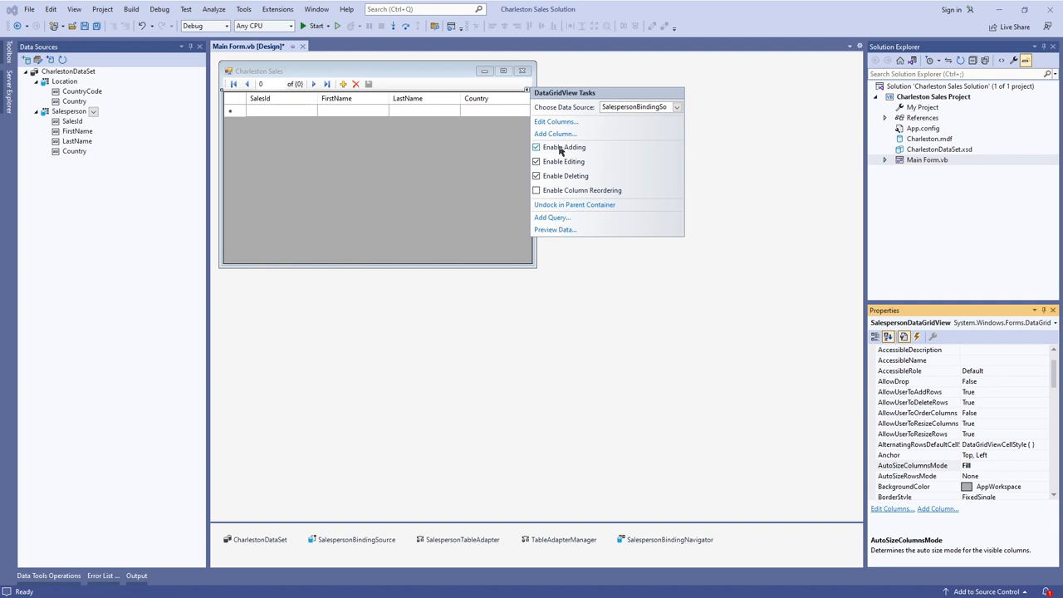
{"action": "left_click", "coordinate": [555, 121]}
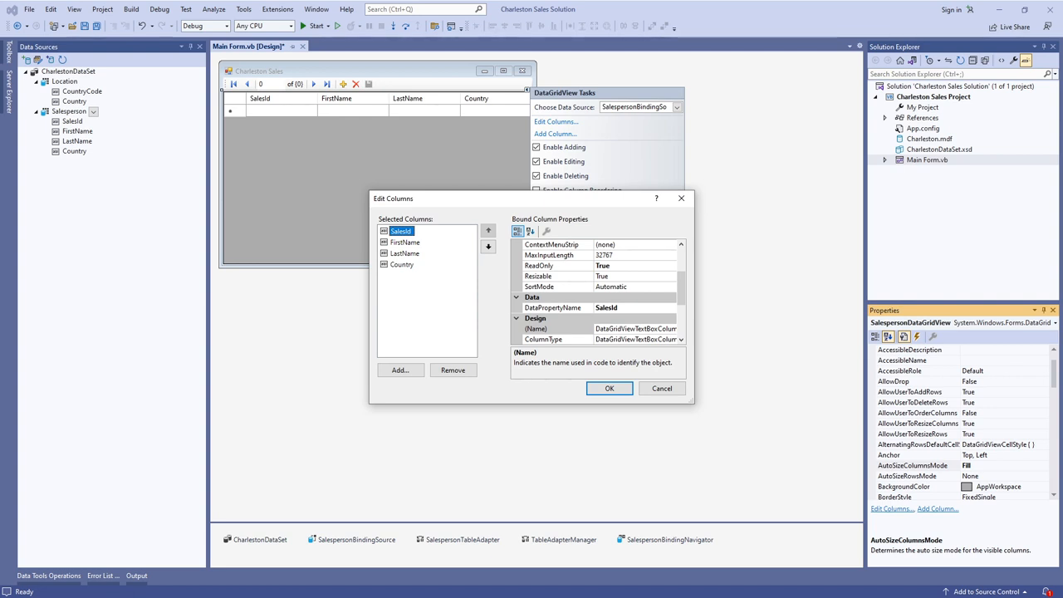
- Select the SalesId column in Edit Columns to retitle it 'Sales ID'
{"action": "left_click", "coordinate": [608, 387]}
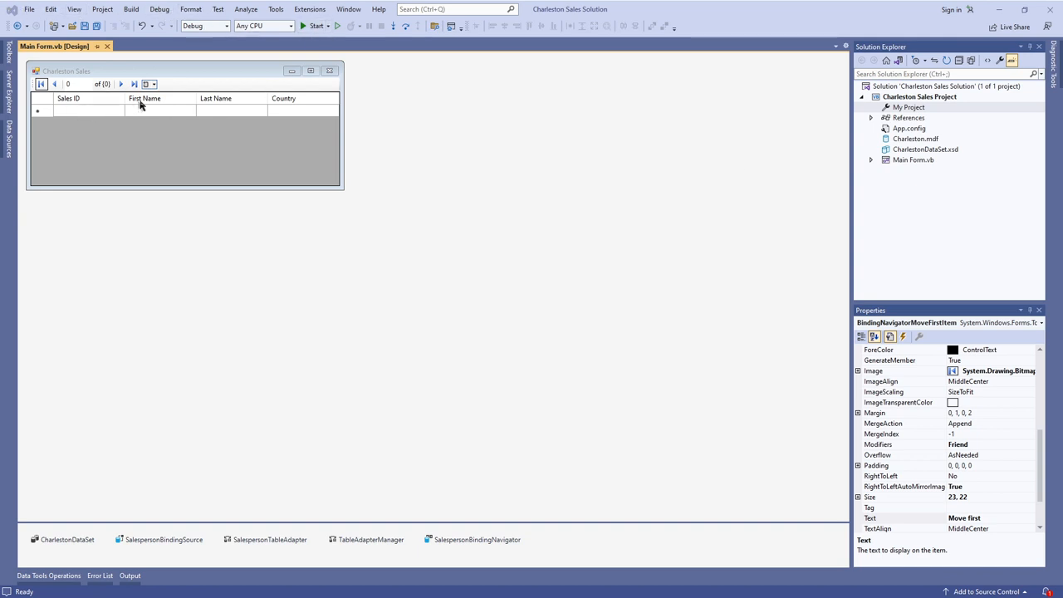
{"action": "mouse_move", "coordinate": [298, 99]}
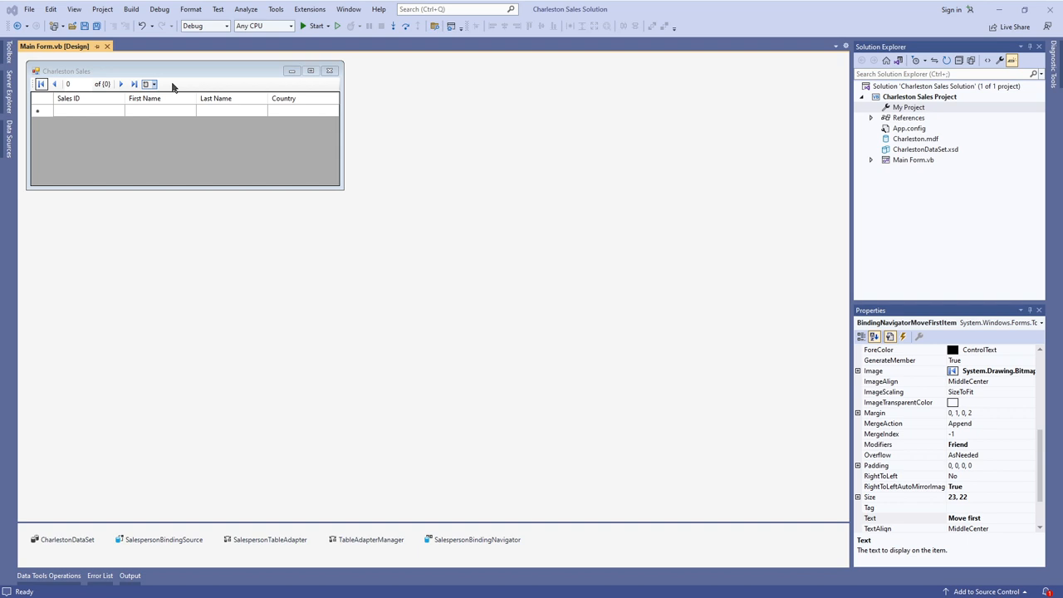
{"action": "mouse_move", "coordinate": [177, 93]}
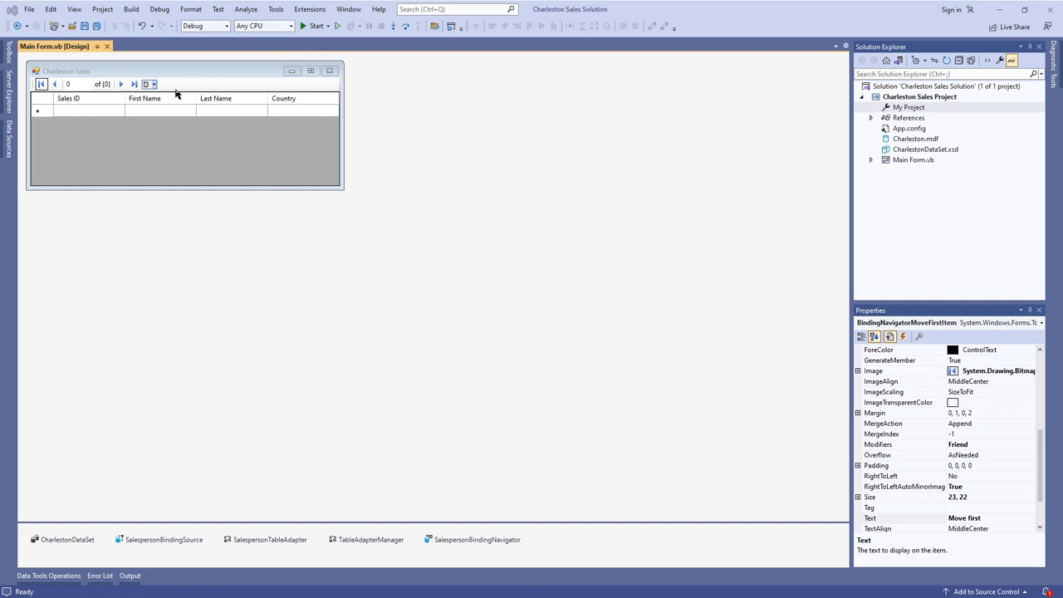
{"action": "mouse_move", "coordinate": [207, 99]}
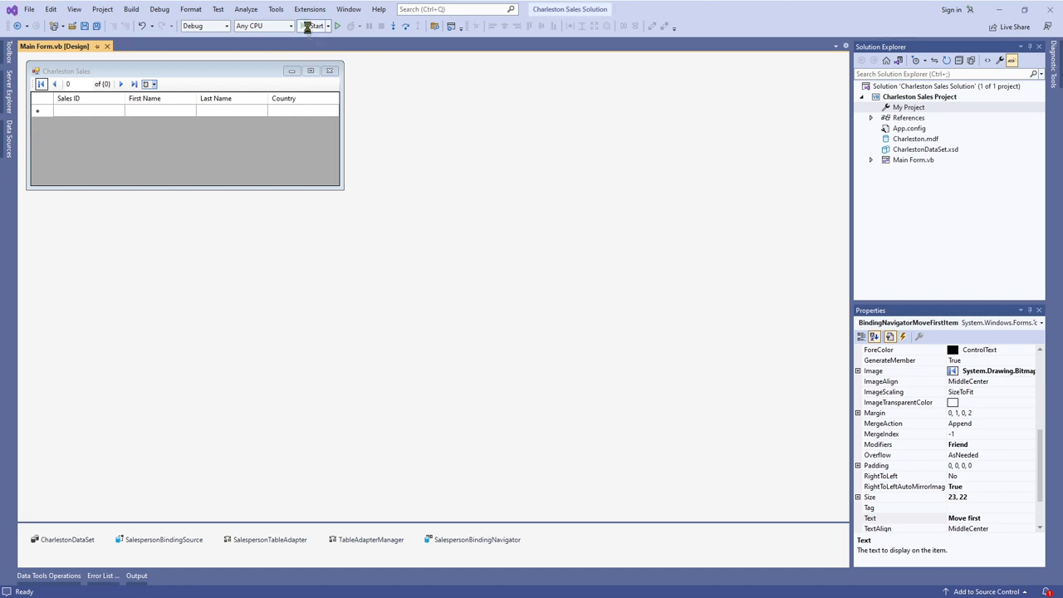
- Run the form so the grid shows the five salesperson records, then jump to the last record
{"action": "left_click", "coordinate": [313, 26]}
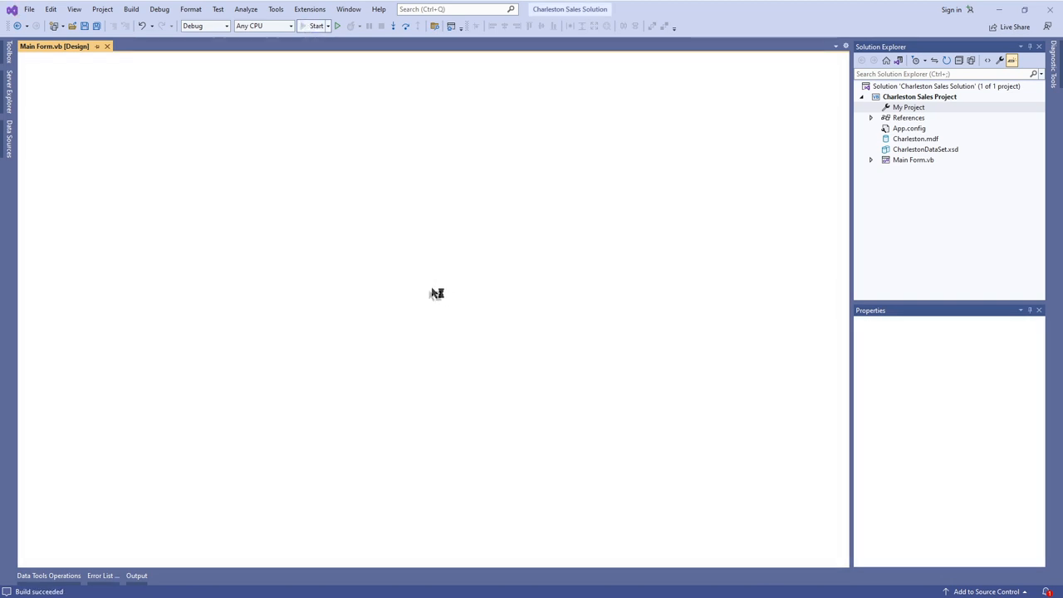
{"action": "left_click", "coordinate": [314, 25]}
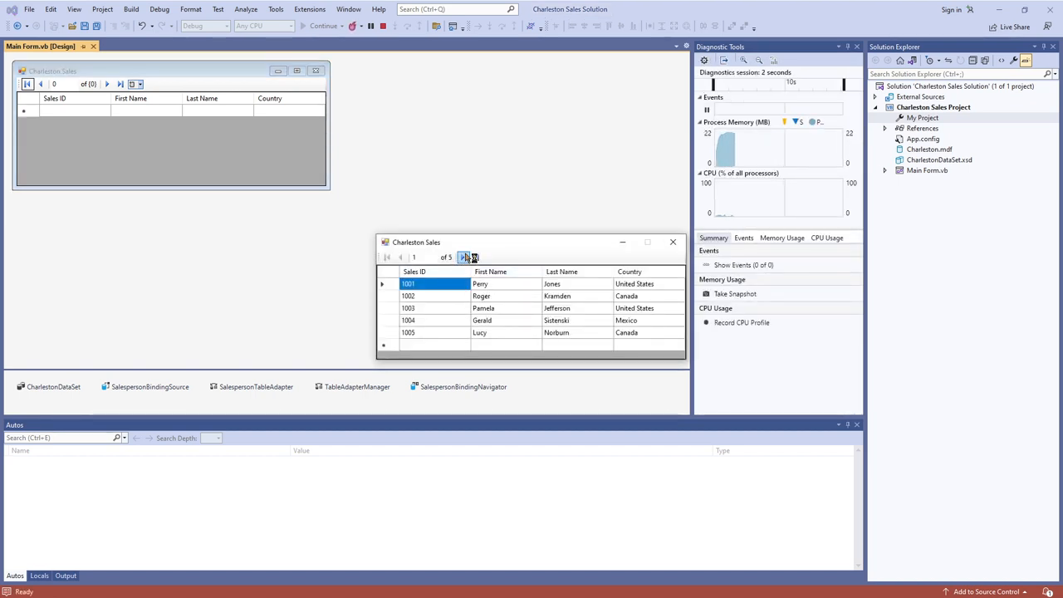
{"action": "left_click", "coordinate": [474, 257]}
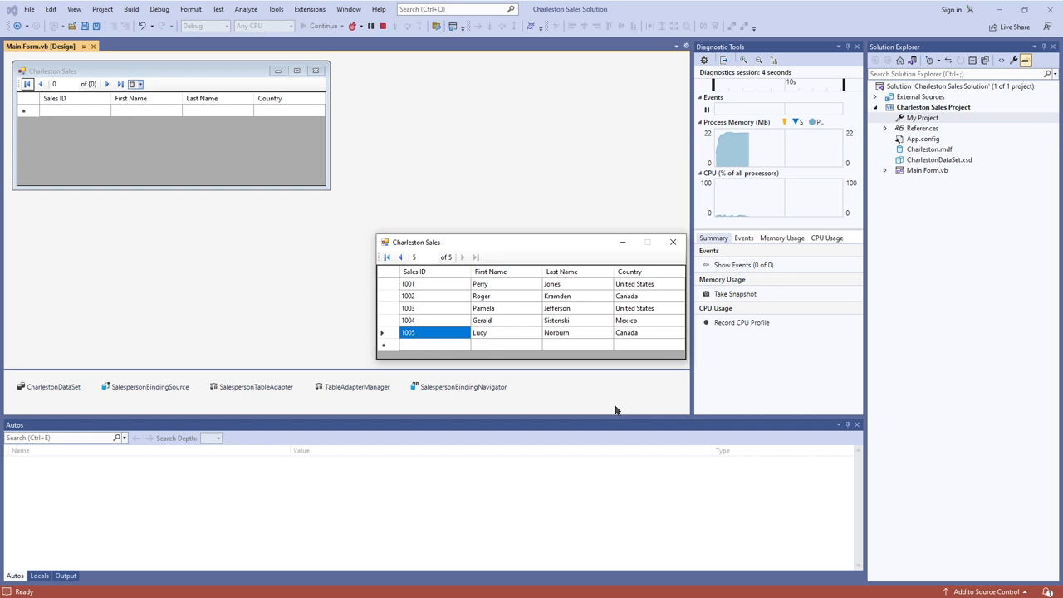